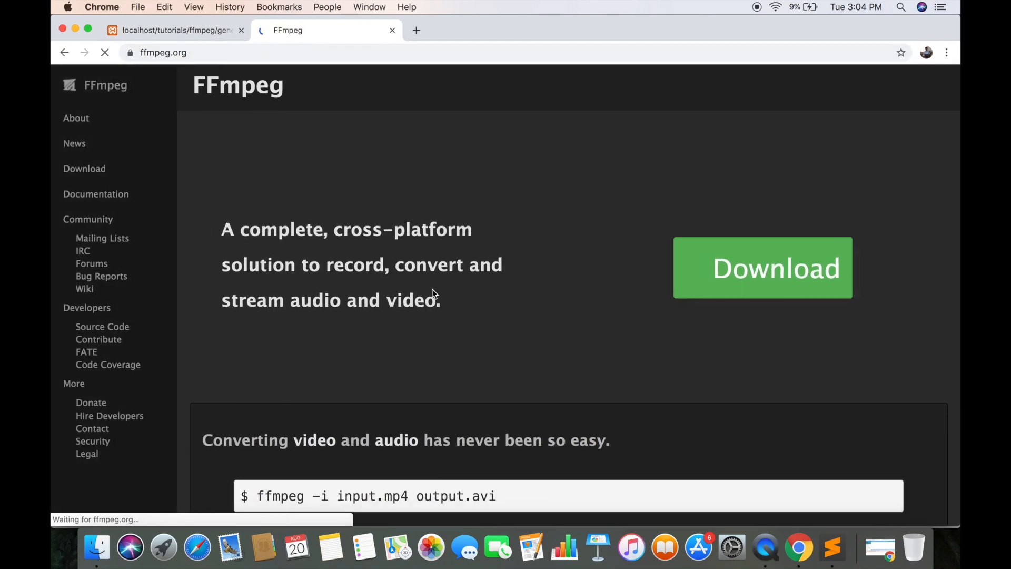
# - Leave the ffmpeg.org page and switch to the localhost generate-thumbnails tab listing the project files
pyautogui.scroll(-3)
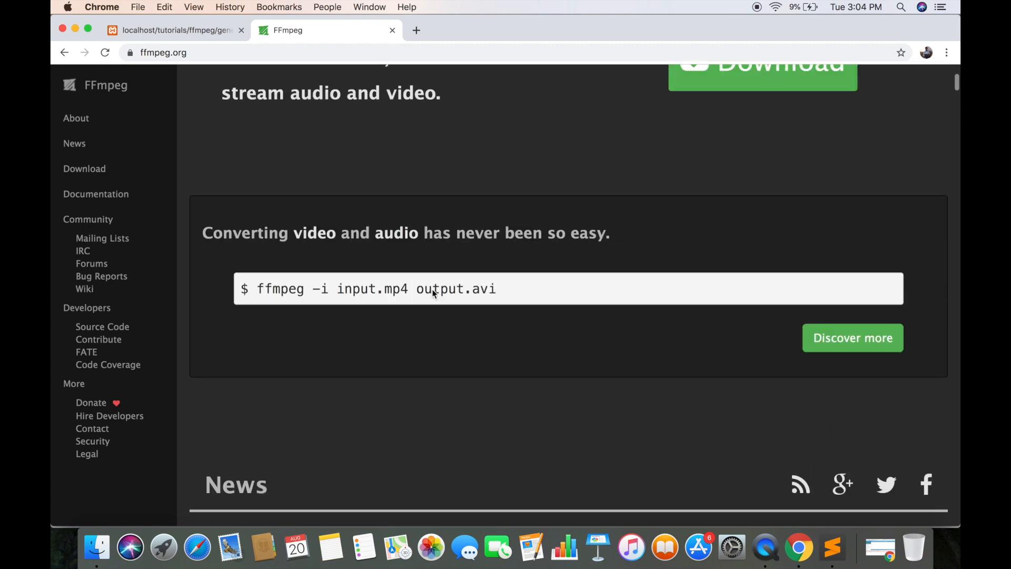
pyautogui.click(96, 548)
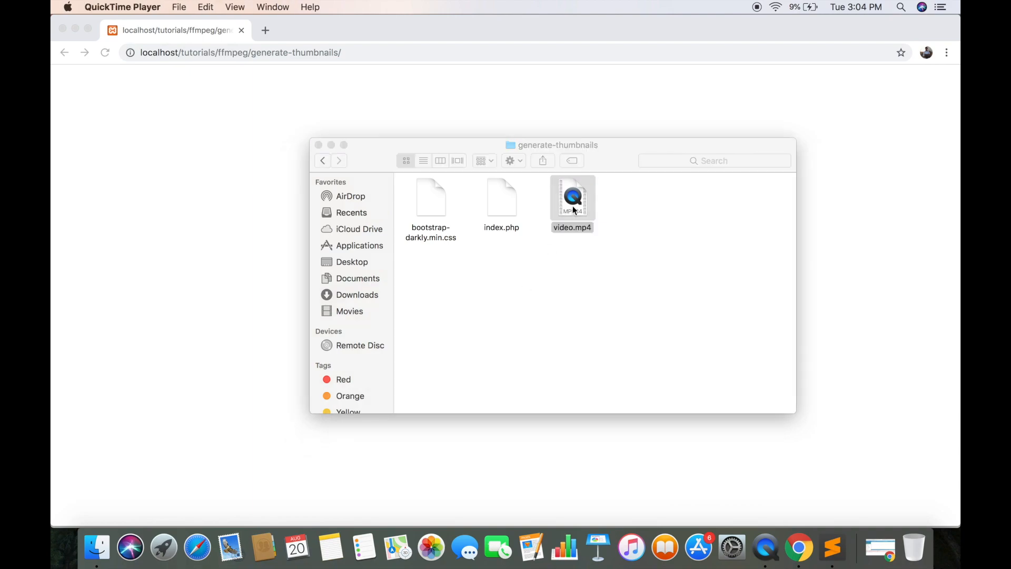
# - Preview video.mp4, then open index.php from the generate-thumbnails folder in Sublime Text
pyautogui.doubleClick(572, 198)
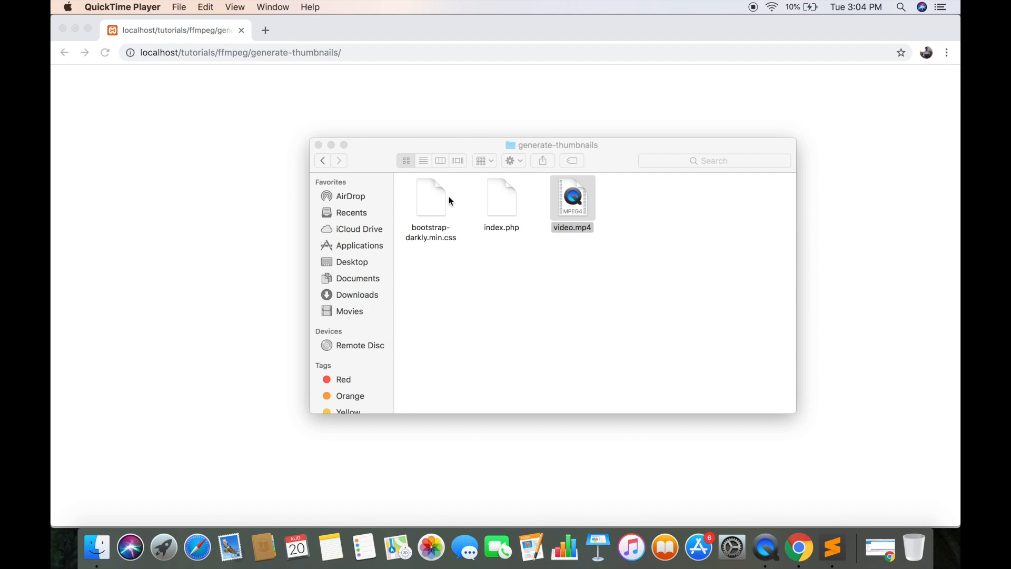
pyautogui.click(431, 198)
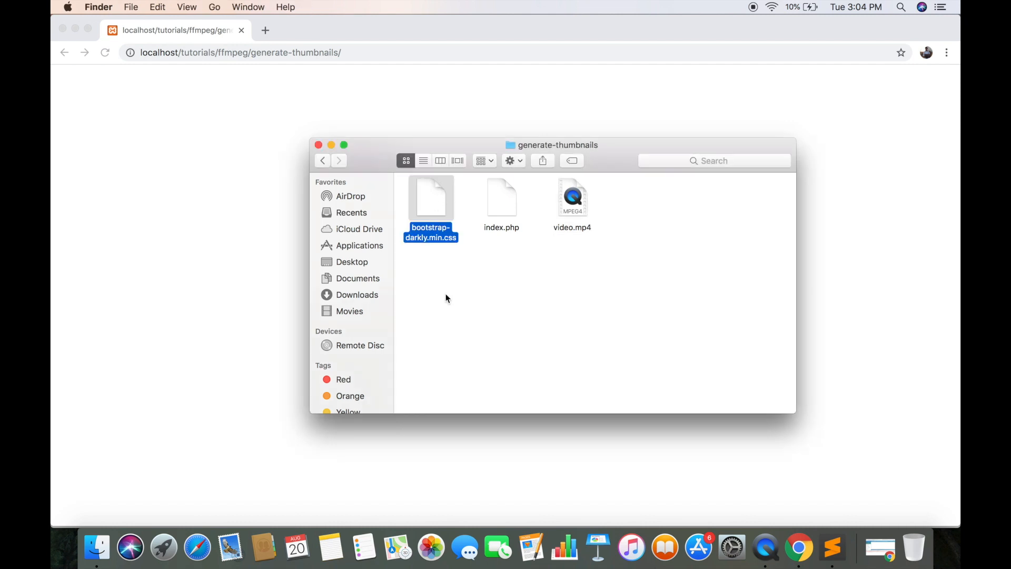
pyautogui.moveTo(480, 306)
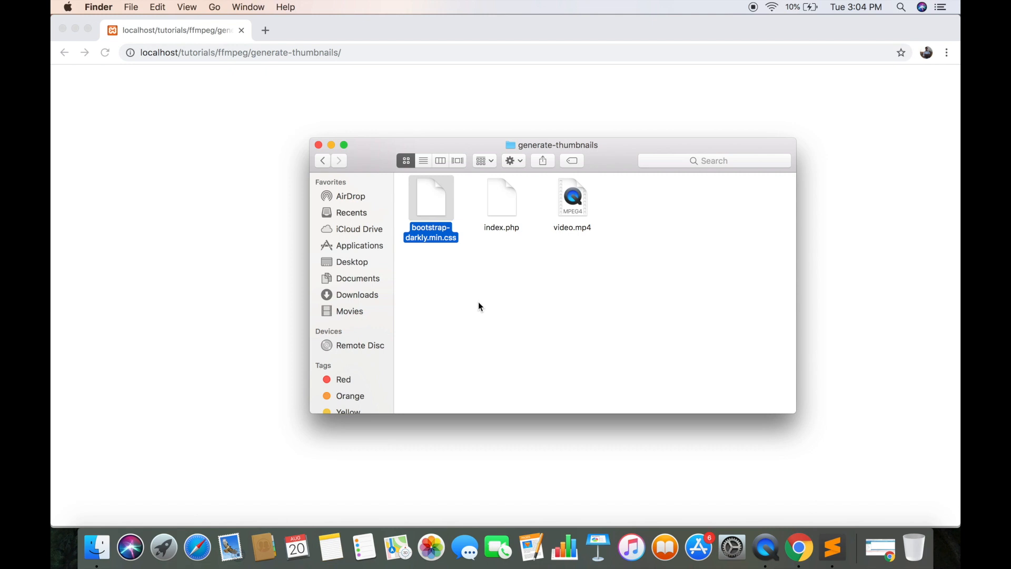
pyautogui.rightClick(501, 197)
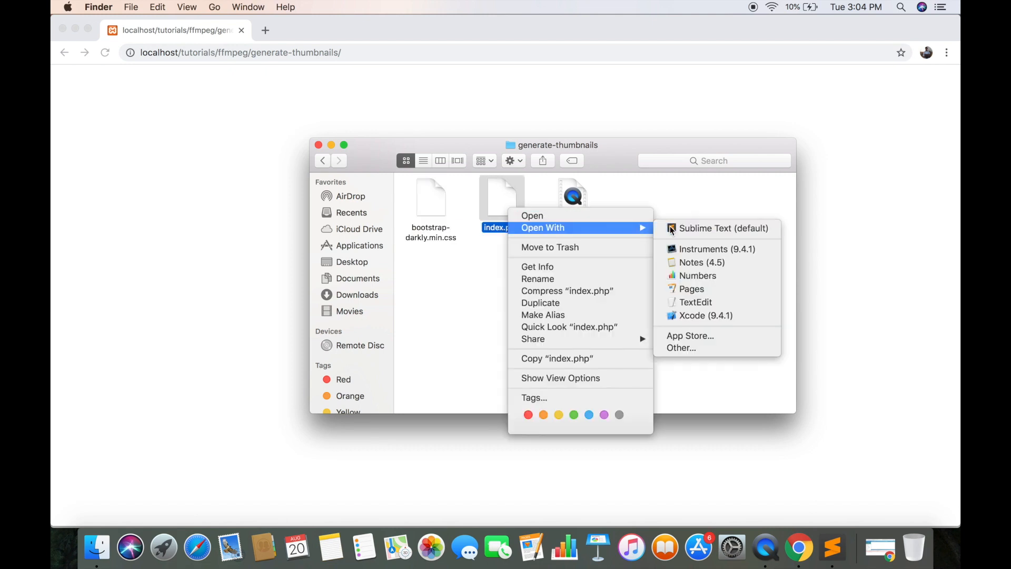
pyautogui.click(724, 228)
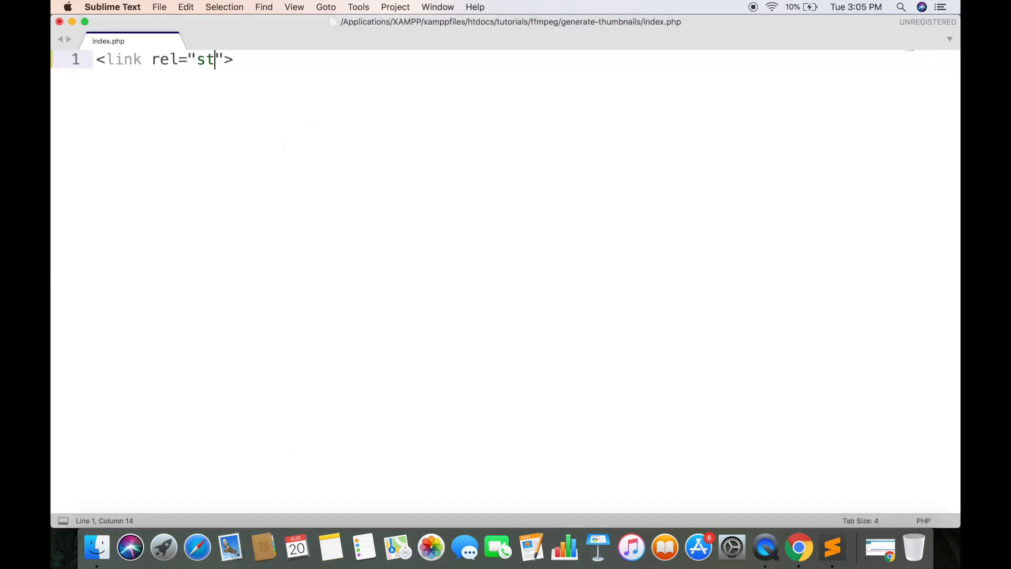
# - Add a stylesheet link to bootstrap-darkly.min.css at the top of index.php
pyautogui.write('ylesheet" href=')
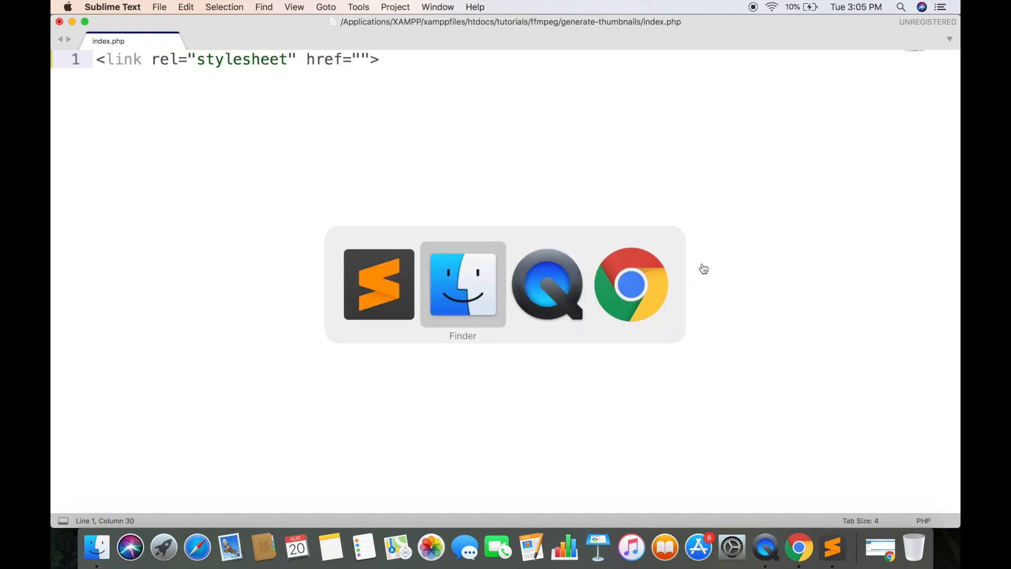
pyautogui.click(462, 284)
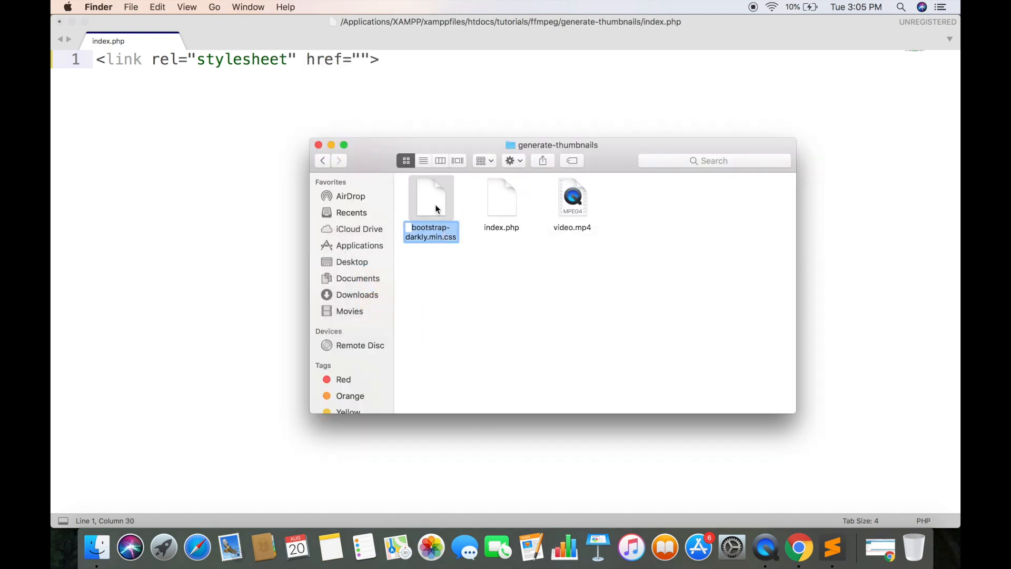
pyautogui.write('bootstrap-darkly.min.css')
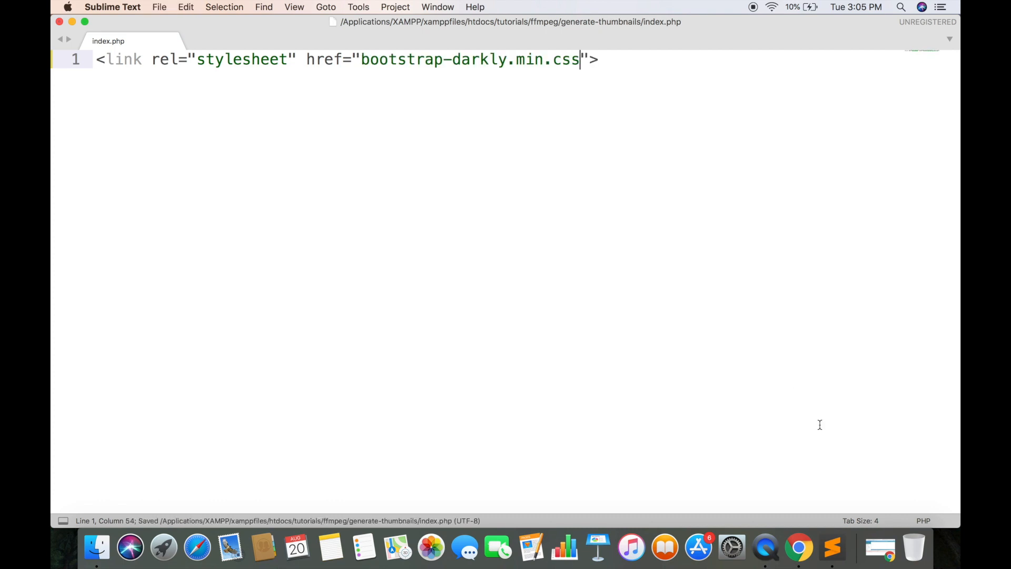
pyautogui.moveTo(844, 523)
pyautogui.write('<div></div>')
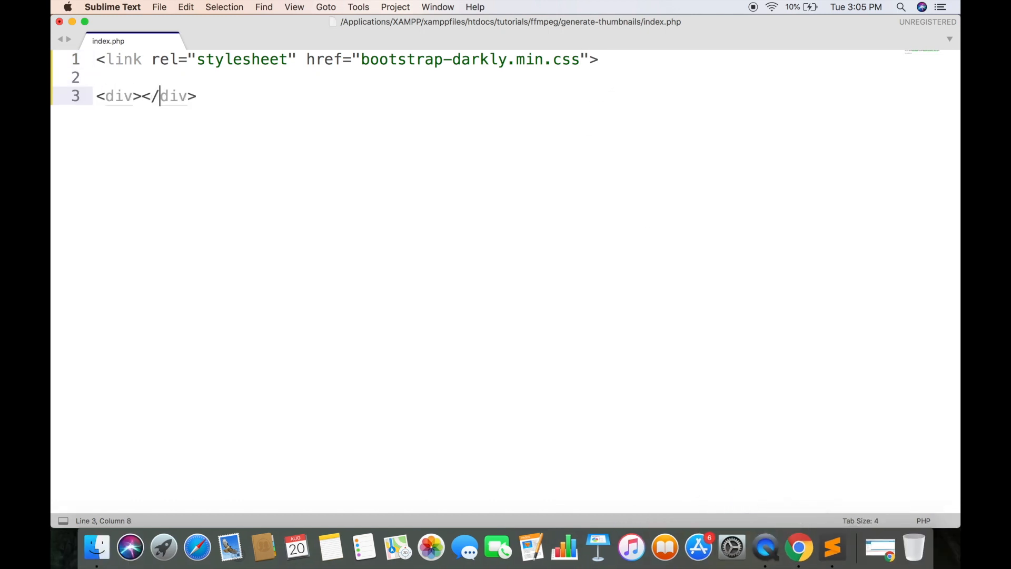
# - Wrap the page in a container div holding an offset-md-4 col-md-4 column
pyautogui.write('class=""')
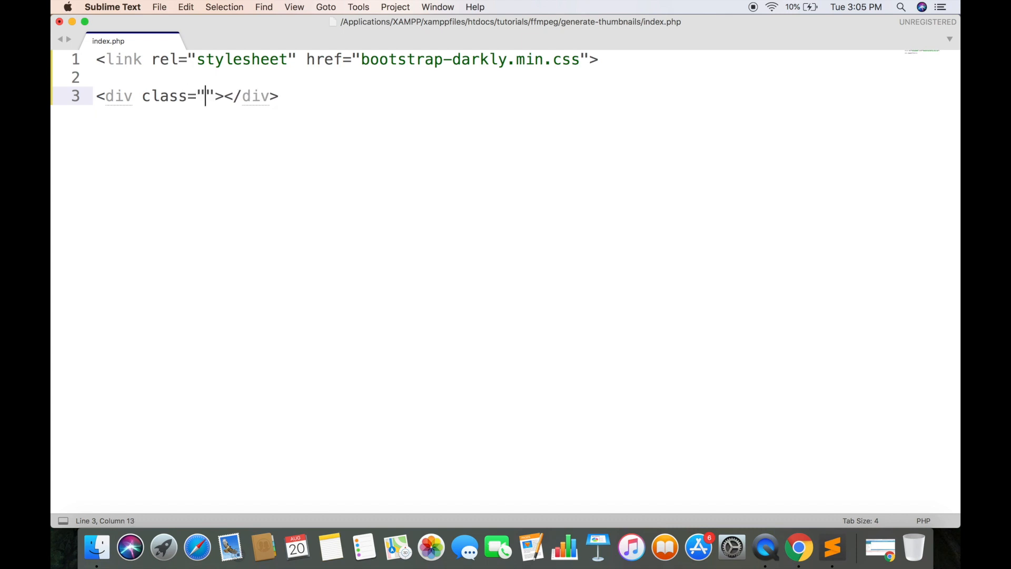
pyautogui.write('container')
pyautogui.write('<div>')
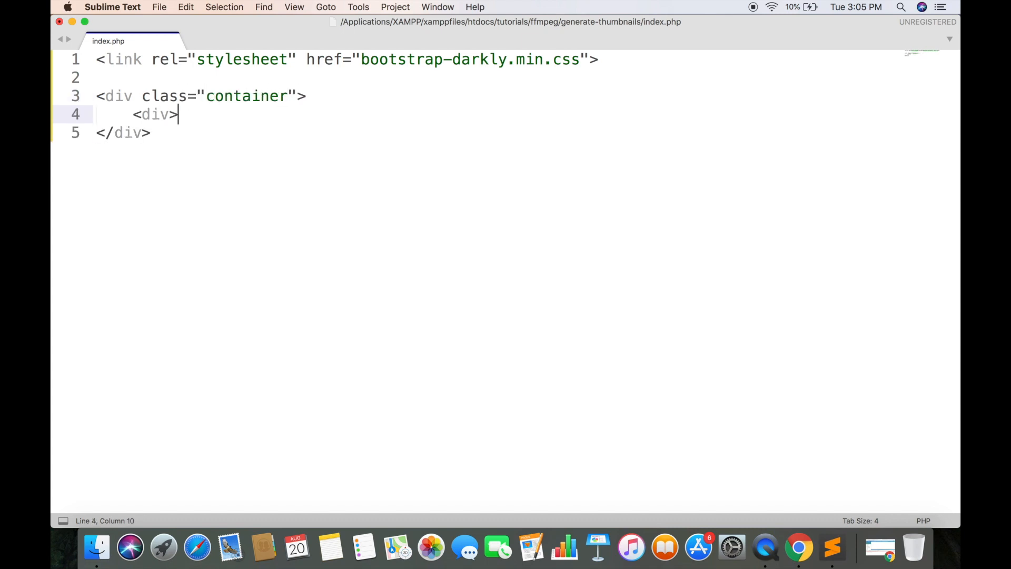
pyautogui.write('class="offset')
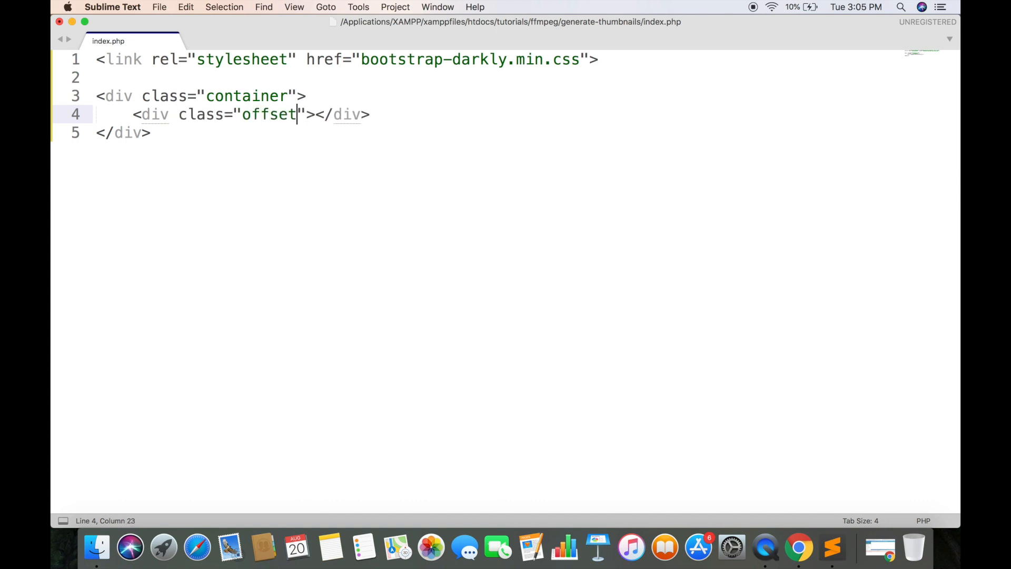
pyautogui.write('-md-4 col-md-4')
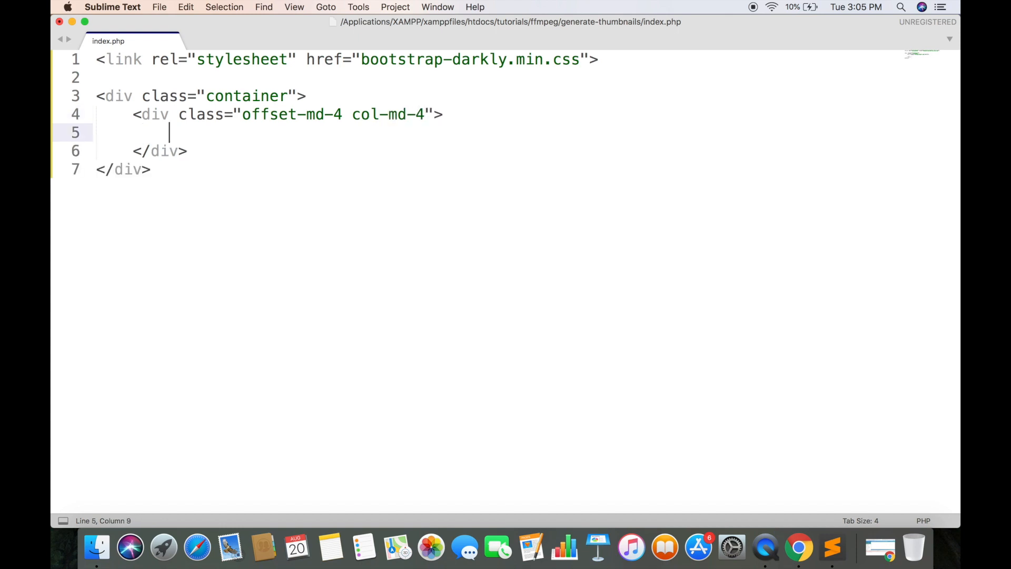
# - Add a form with method POST and enctype multipart/form-data inside the column
pyautogui.write('<form>')
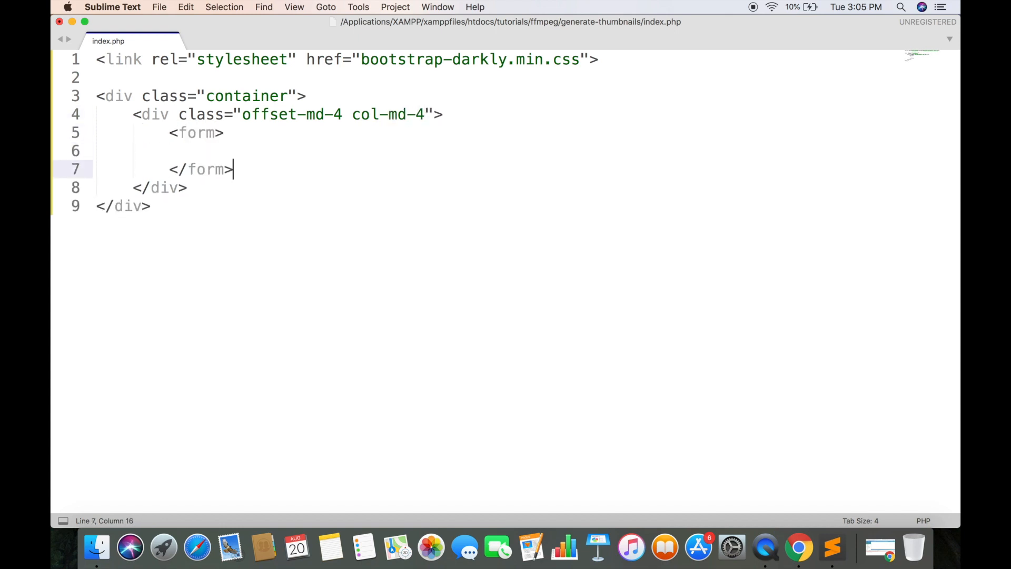
pyautogui.write('met')
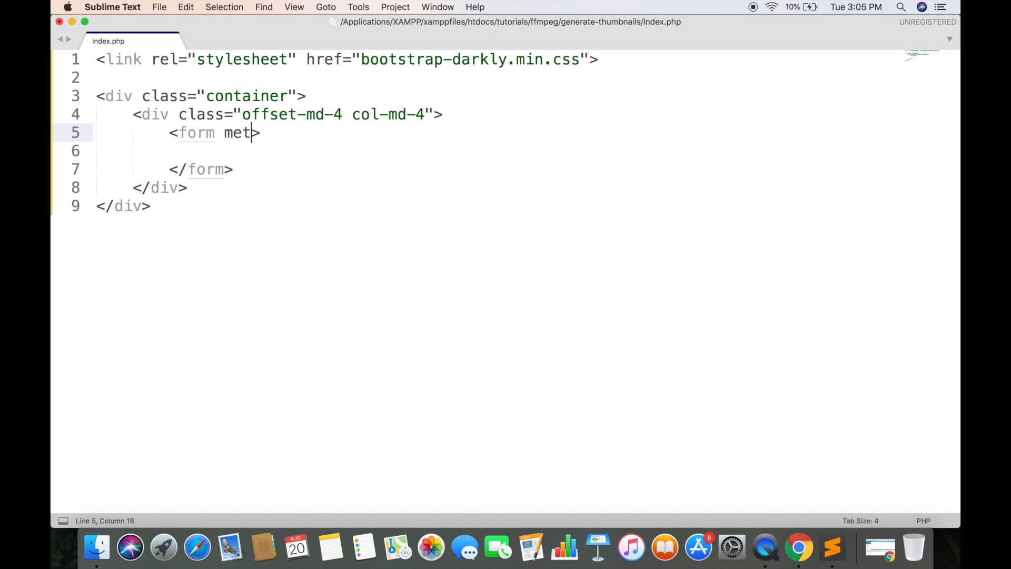
pyautogui.write('hod="POST"')
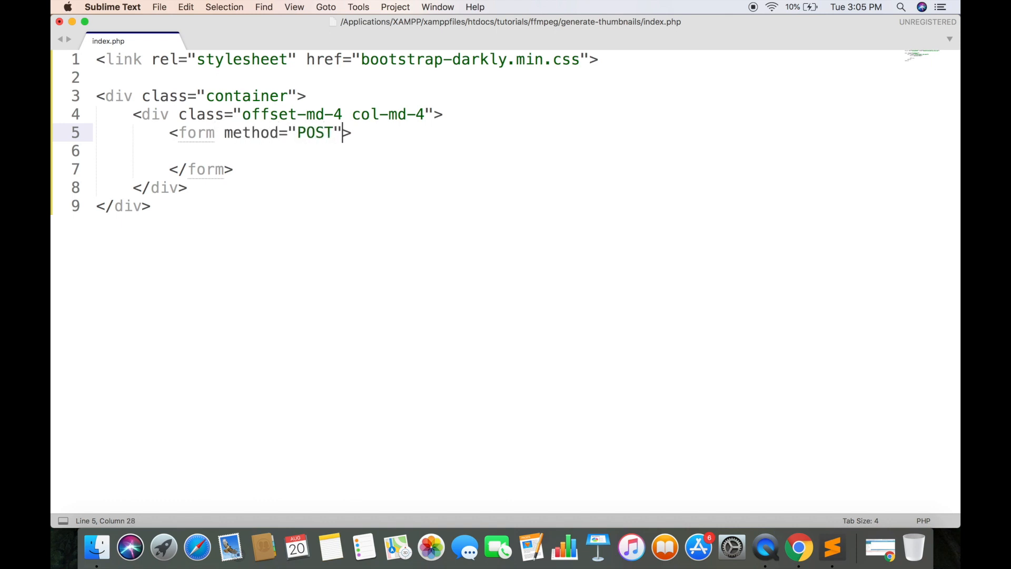
pyautogui.write('enctype=""')
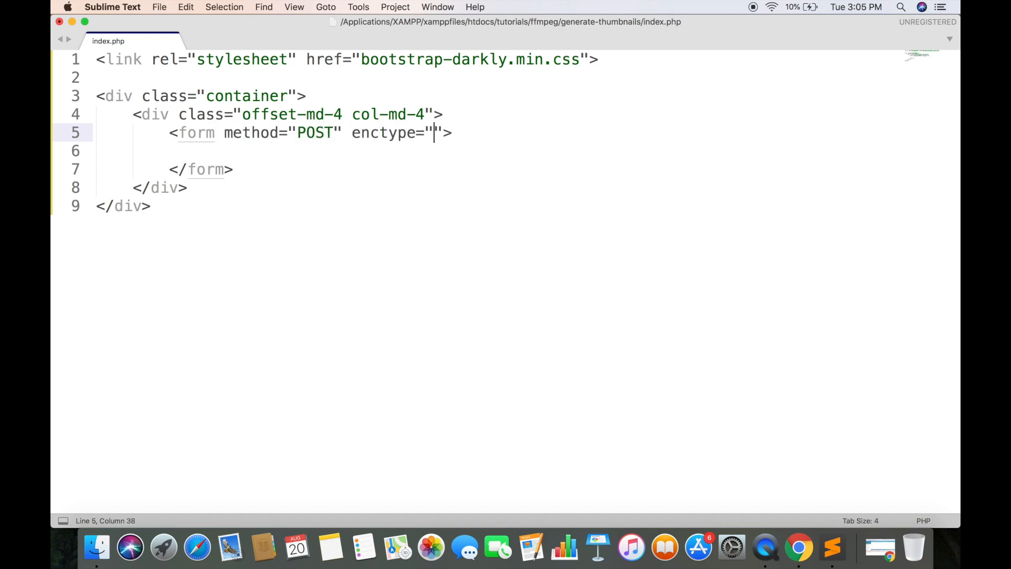
pyautogui.write('multipart/form-data')
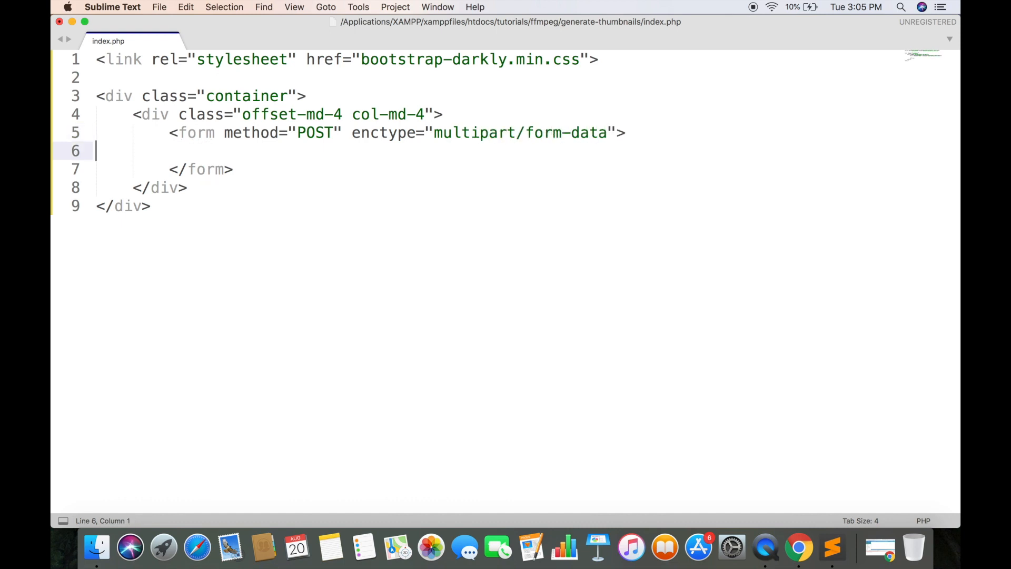
# - Add a form-group div with a label reading "Select video"
pyautogui.write('<d')
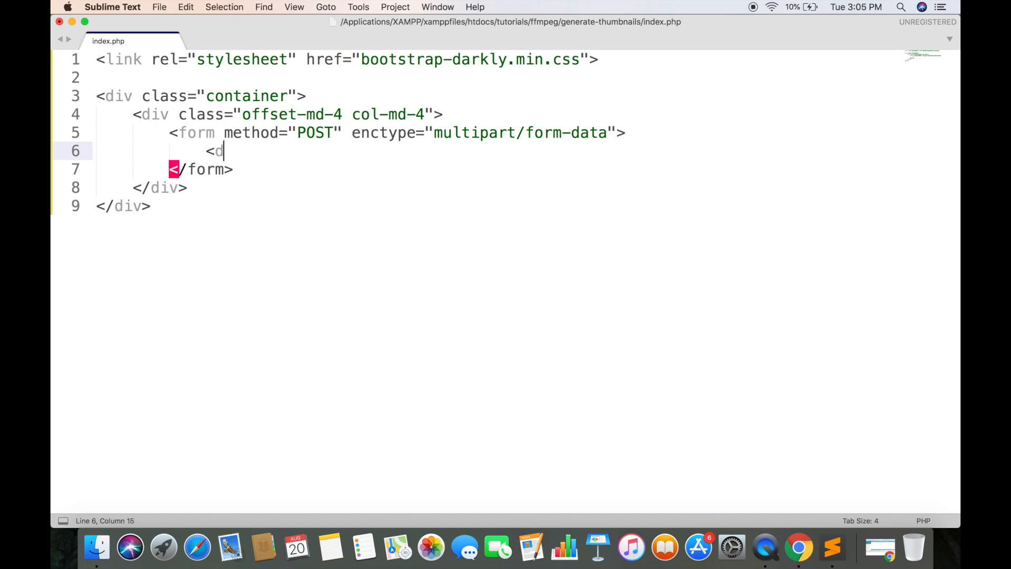
pyautogui.write('iv></div>')
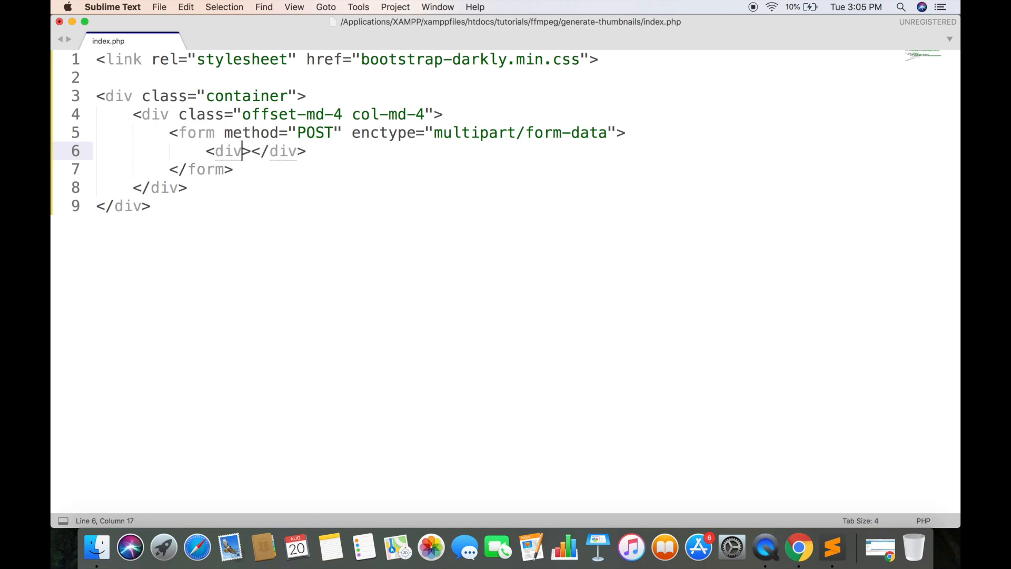
pyautogui.write('class="form-group">')
pyautogui.write('<labe')
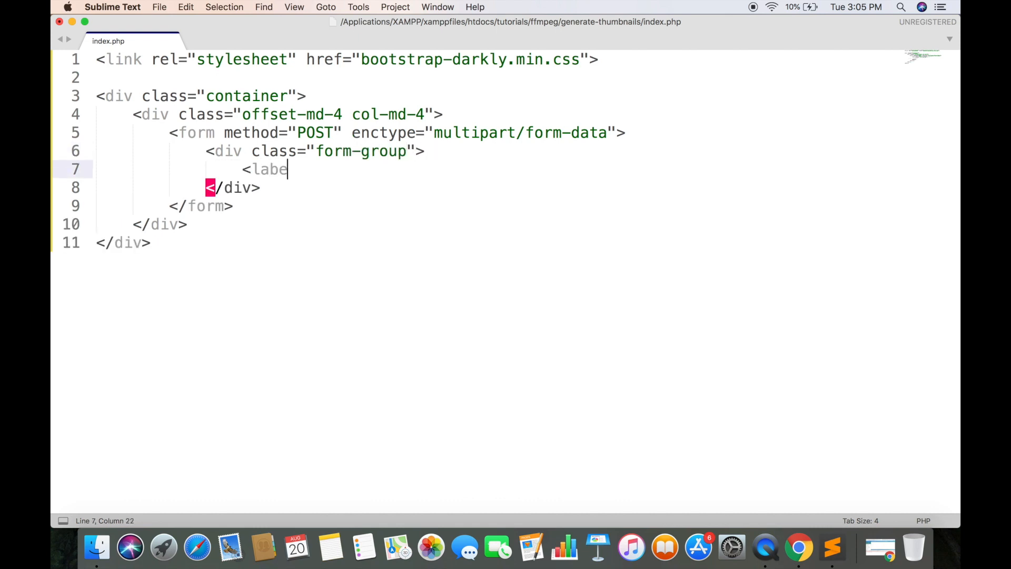
pyautogui.write('l>Selec')
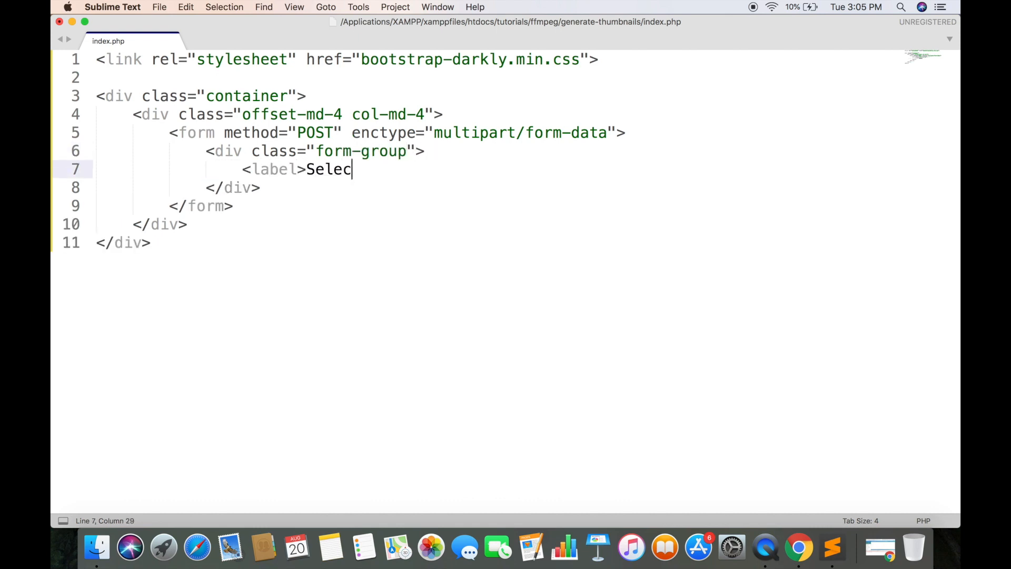
pyautogui.write('t video><')
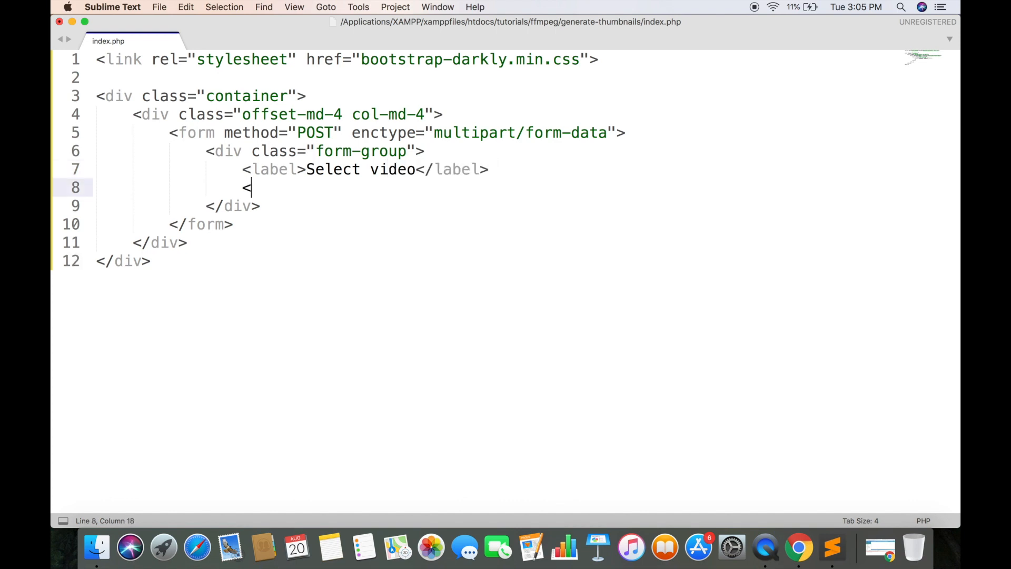
# - Add a required file input named "video" accepting video/* with the form-control class
pyautogui.write('input type="file">')
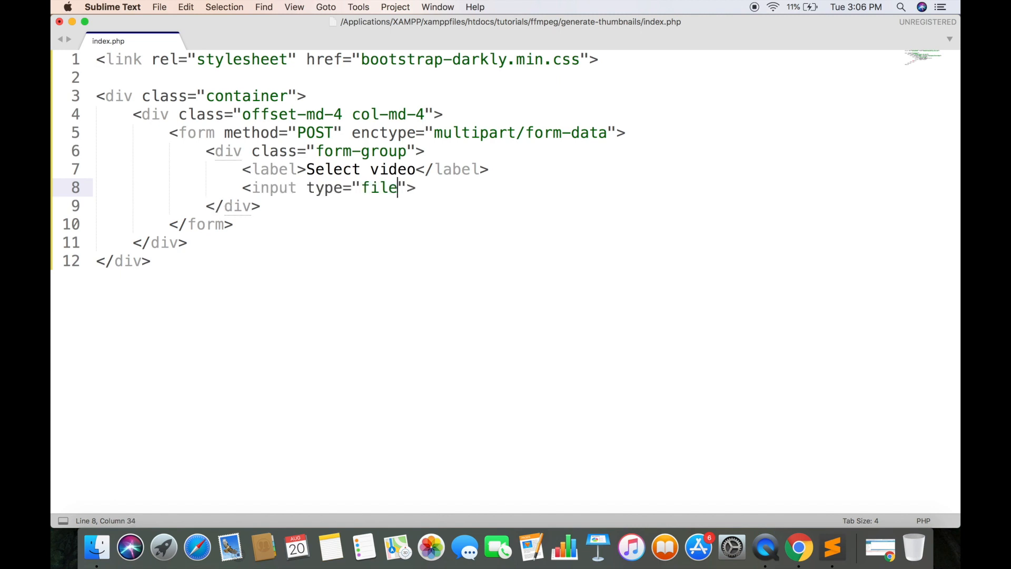
pyautogui.write('name="fi')
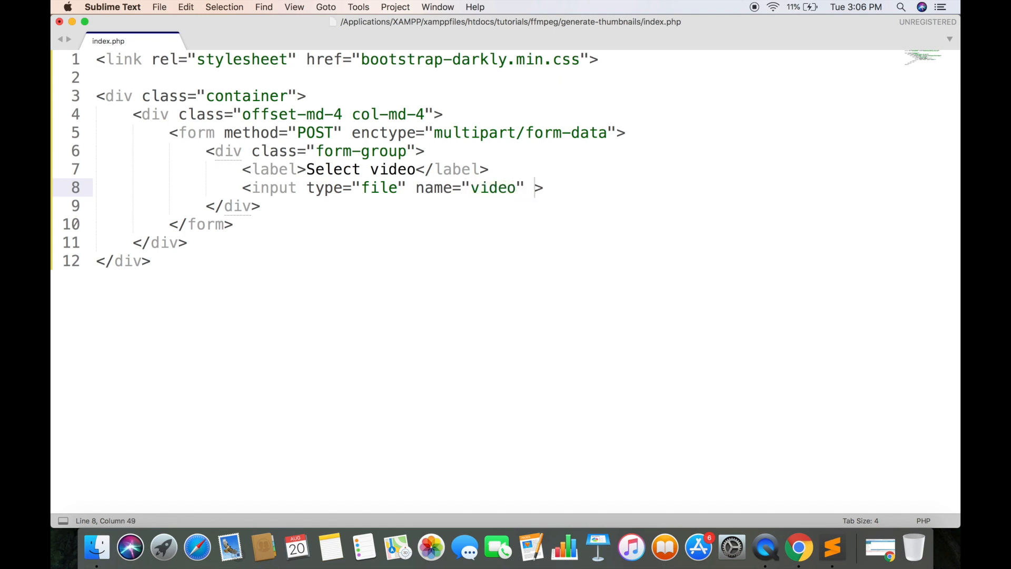
pyautogui.write('accept="video')
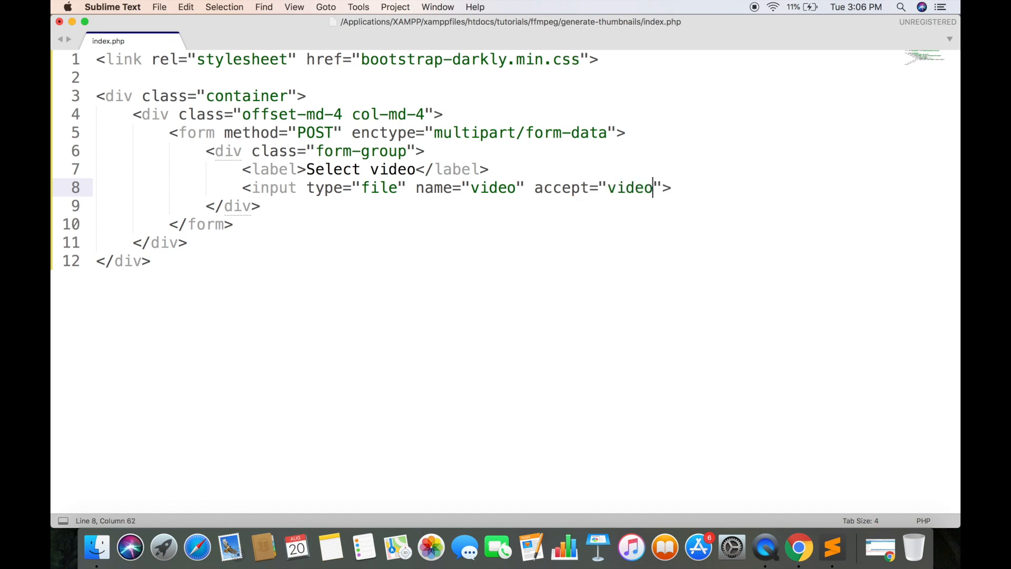
pyautogui.write('/*" clas')
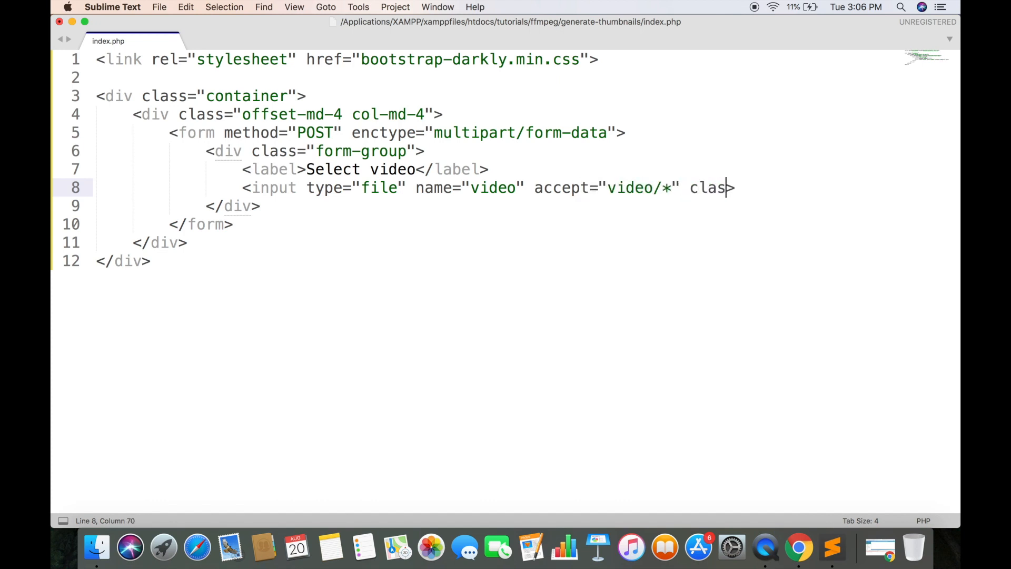
pyautogui.write('s=')
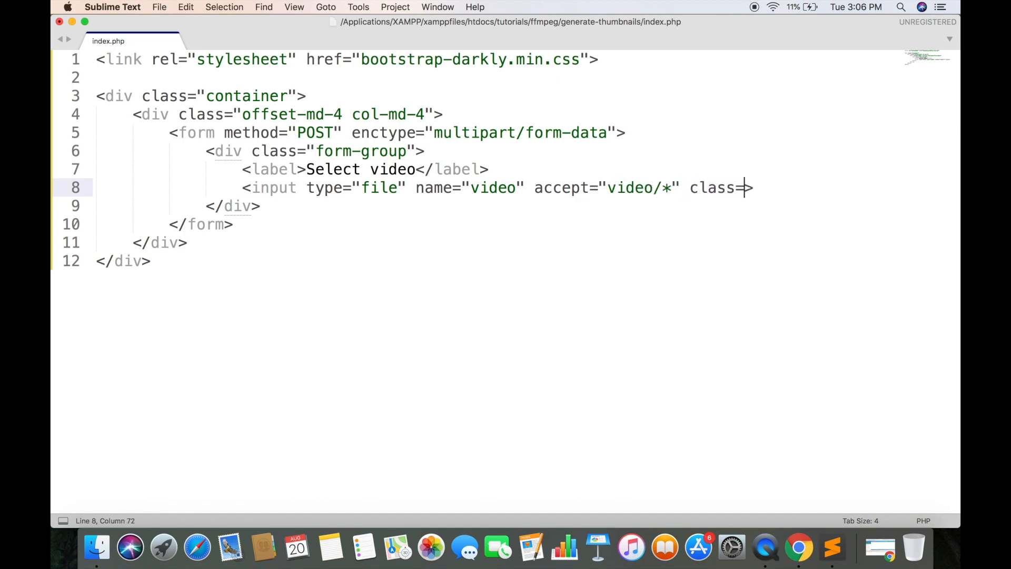
pyautogui.write('for"')
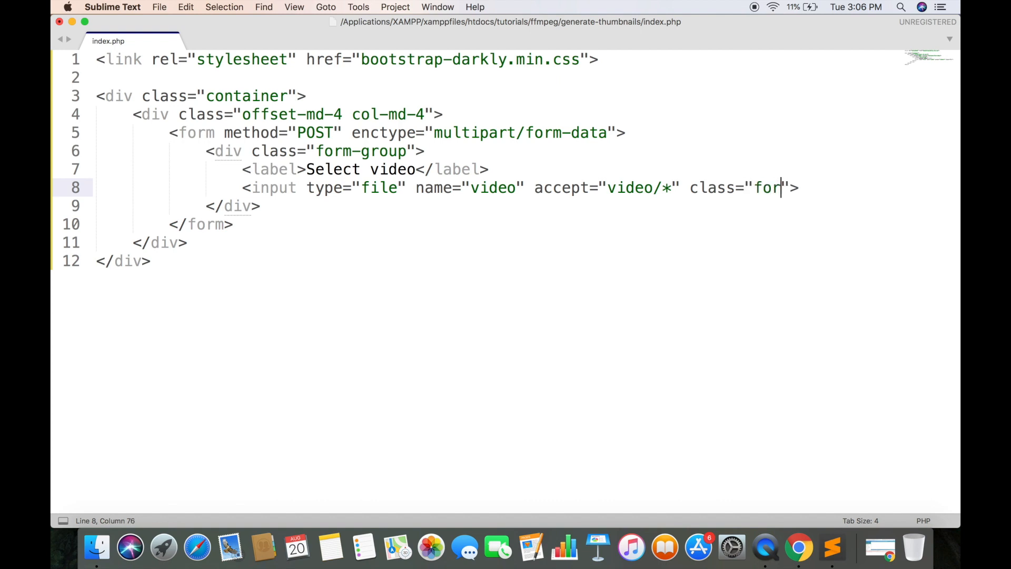
pyautogui.write('m-control')
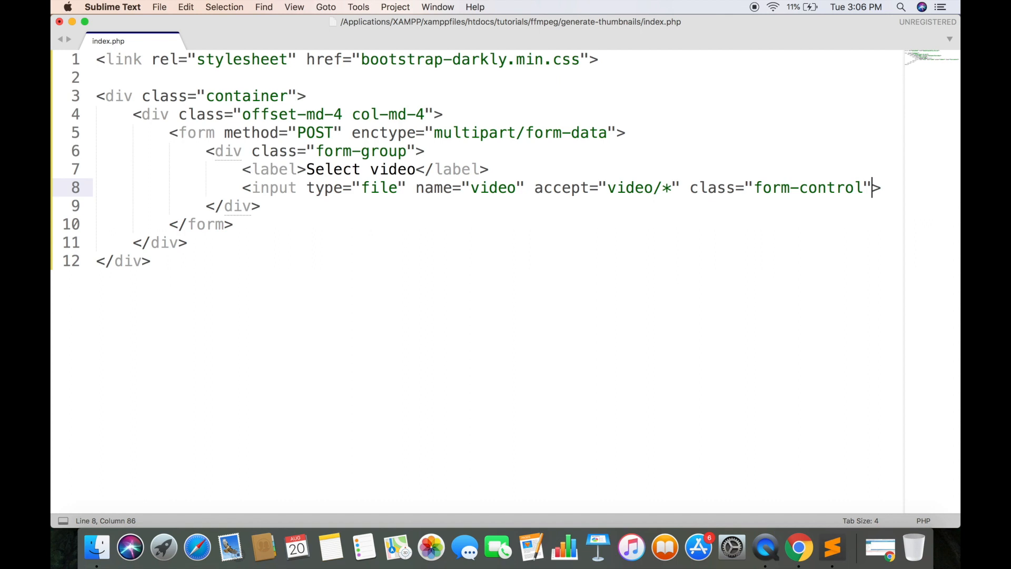
pyautogui.write('req')
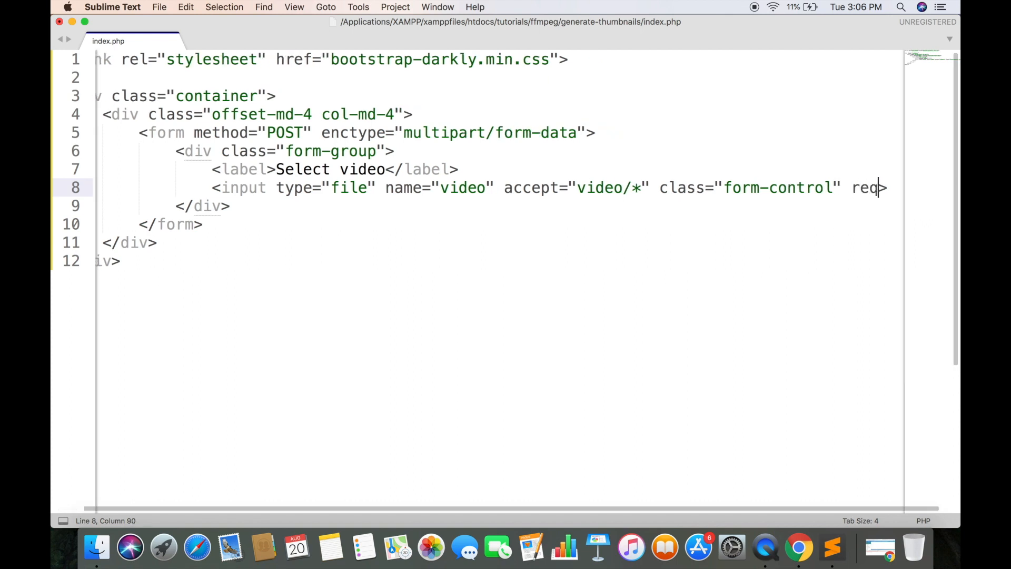
pyautogui.write('uired')
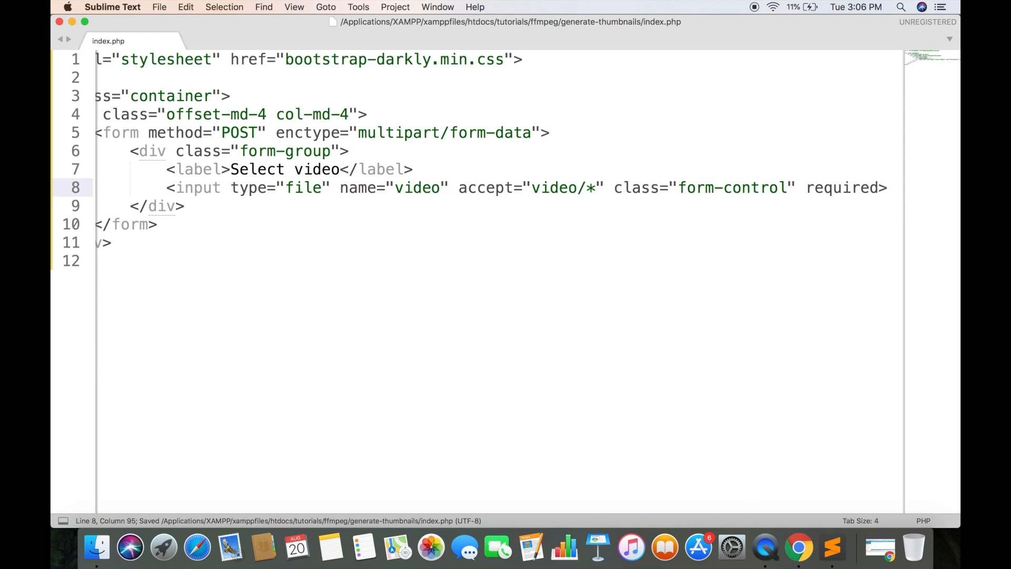
pyautogui.click(799, 548)
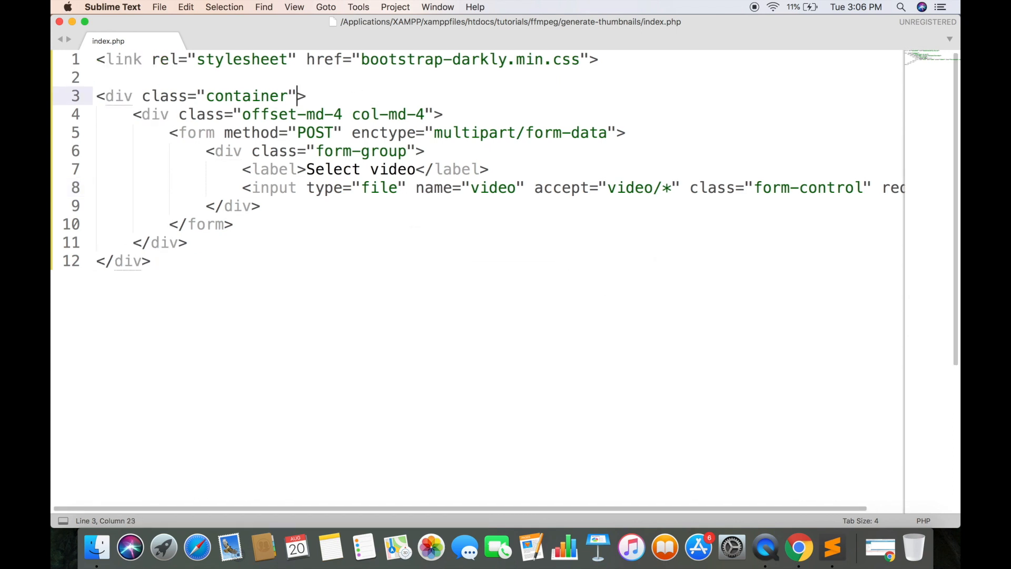
# - Give the container a 200px top margin and add a btn btn-primary submit input valued Generate
pyautogui.write('style="ma"')
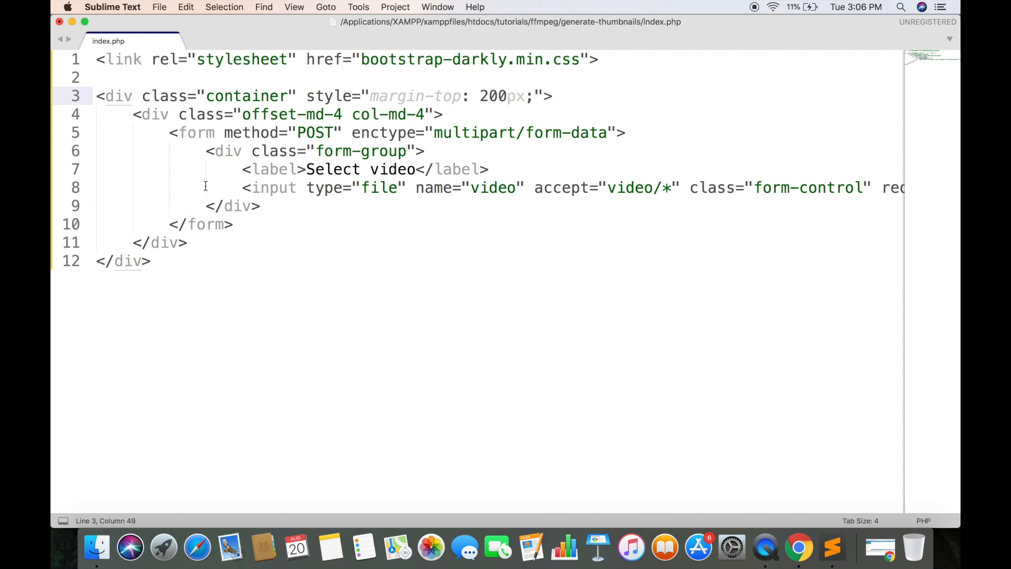
pyautogui.write('<i')
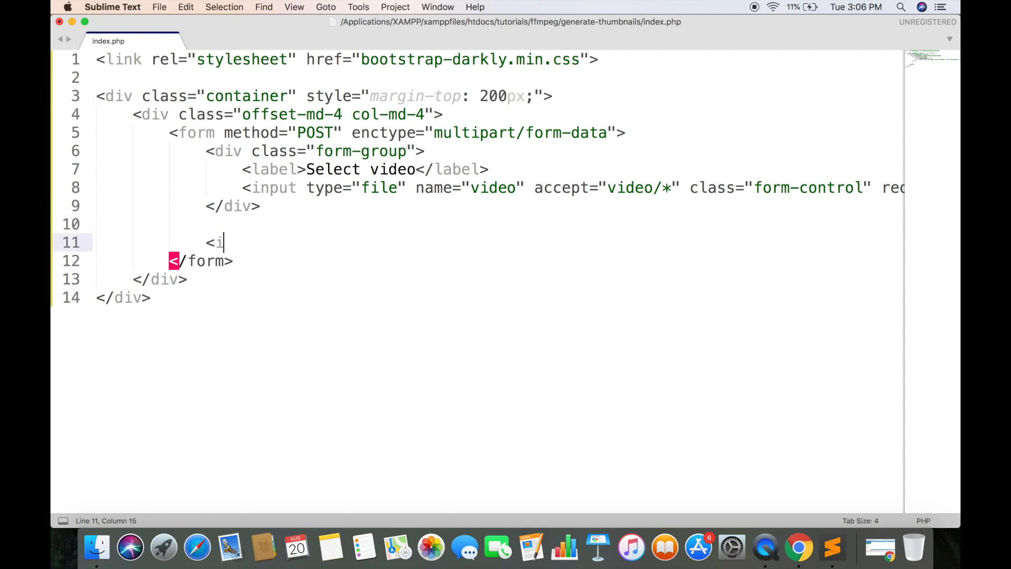
pyautogui.write('nput ty>')
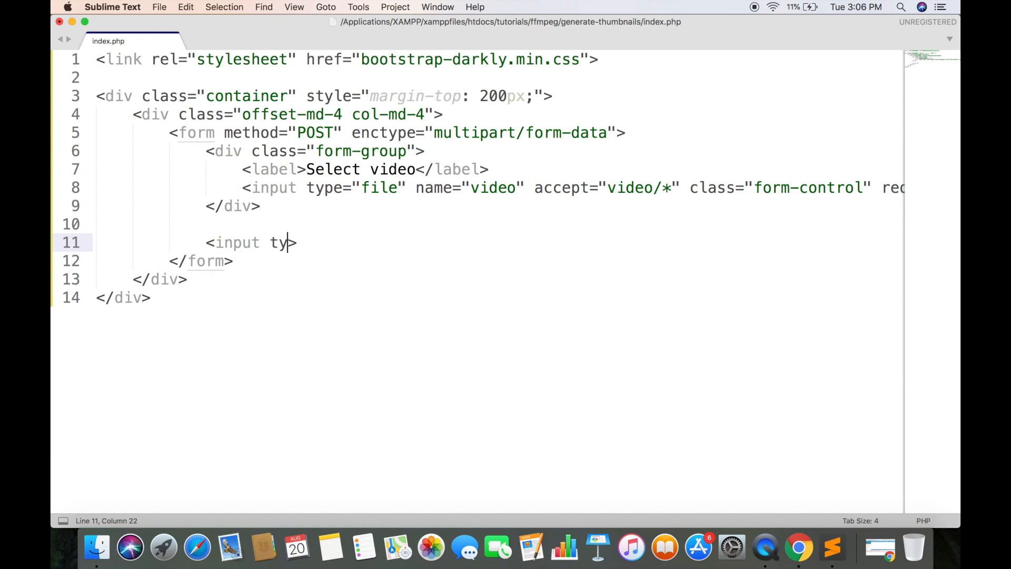
pyautogui.write('pe="submit"')
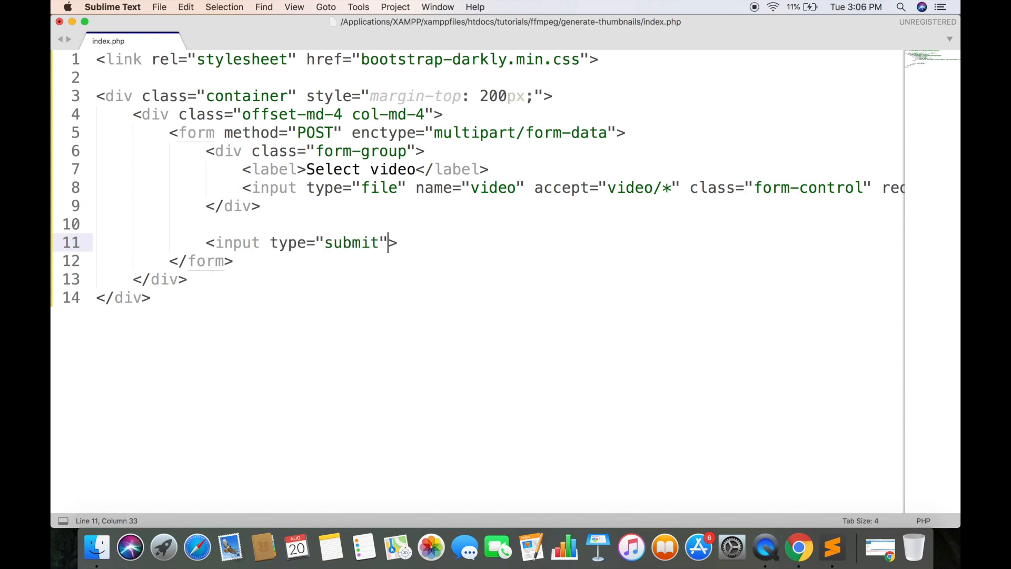
pyautogui.write('class="btn btn-primary')
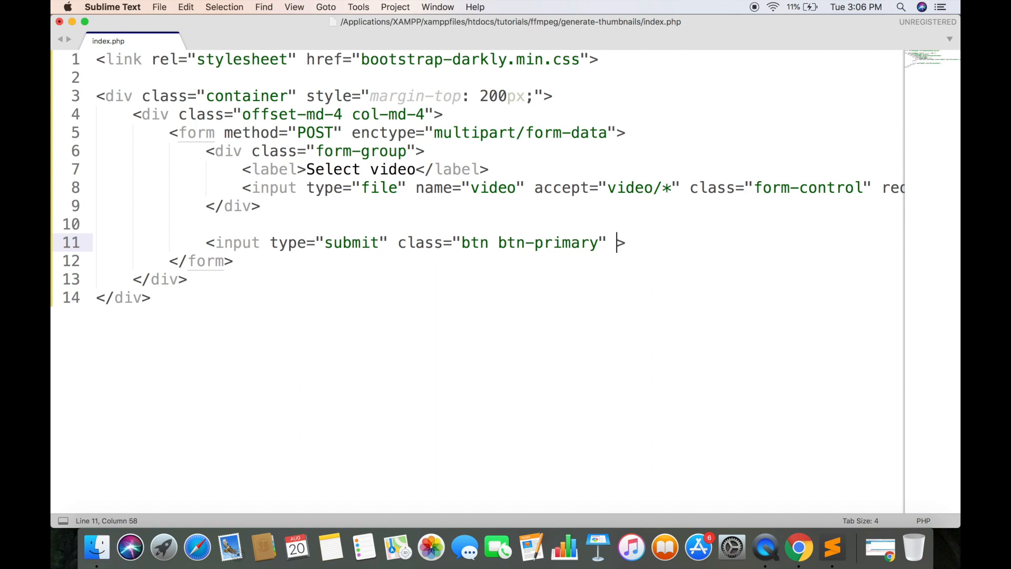
pyautogui.write('value="Generate')
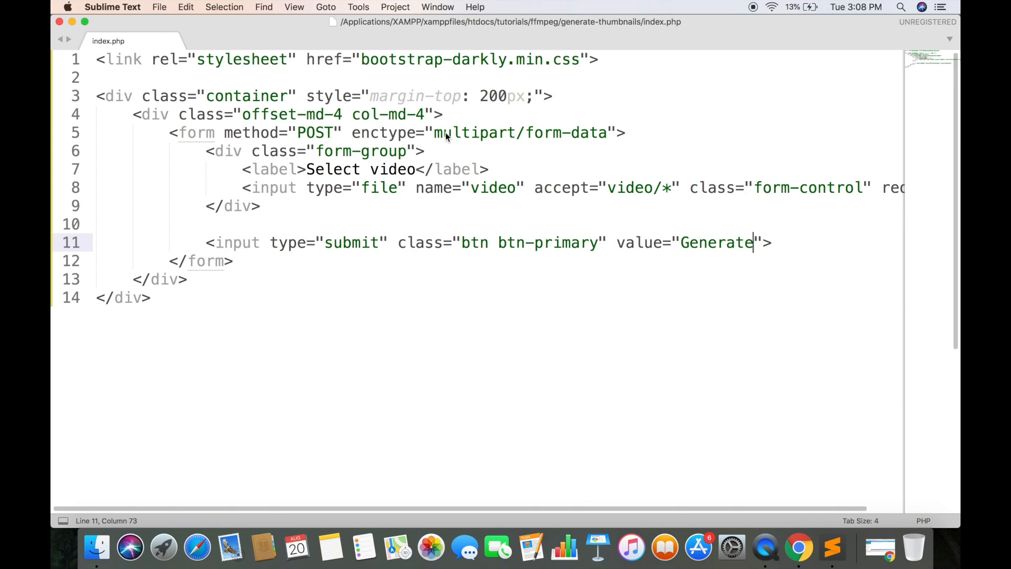
# - Set the form's action to generate-thumbnail.php and save index.php
pyautogui.write('action="ge')
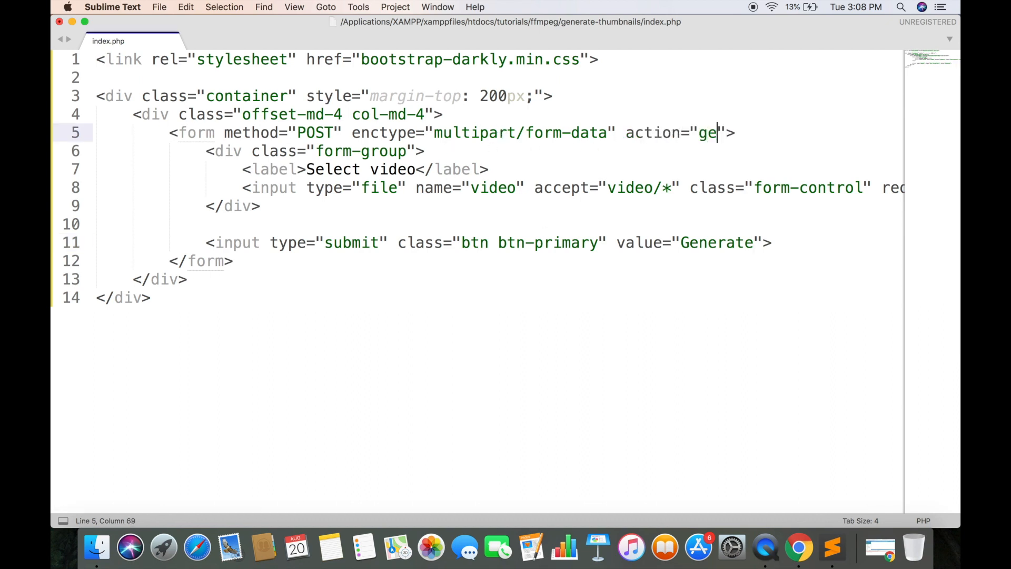
pyautogui.write('nerate-thumbnail.php')
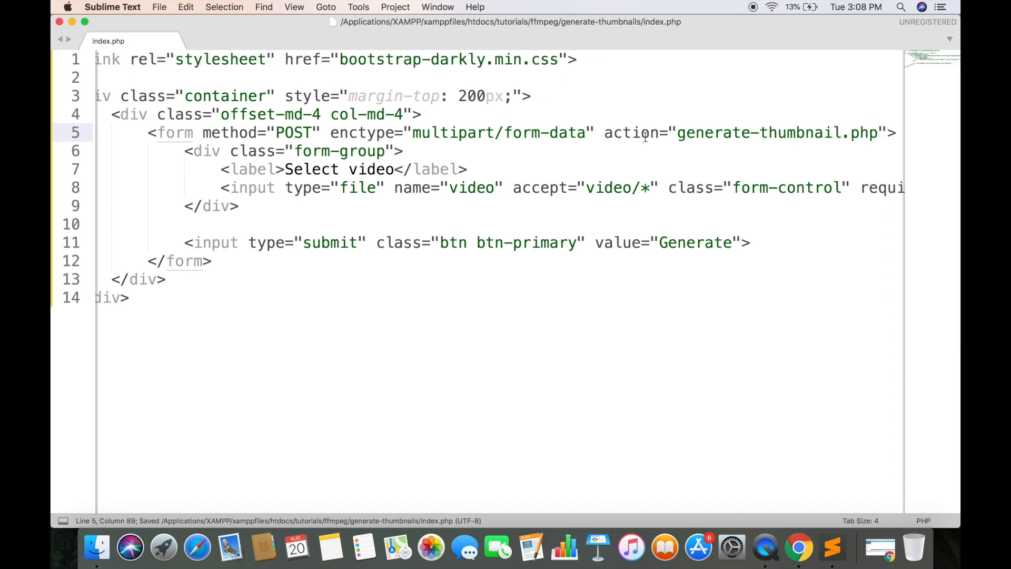
pyautogui.click(97, 549)
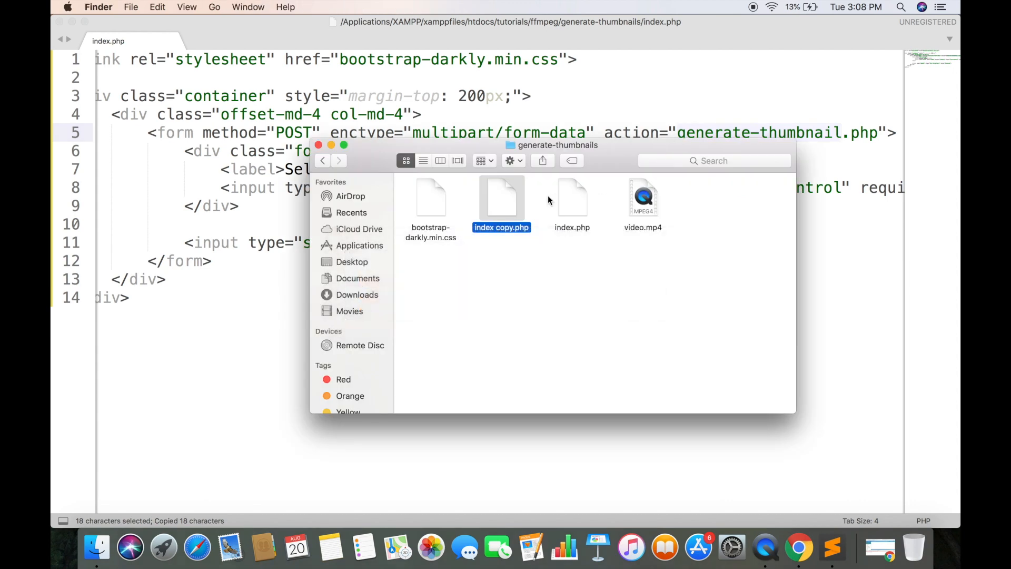
# - Open the renamed generate-thumbnail.php in Sublime Text and start it with an opening <?php tag
pyautogui.rightClick(501, 200)
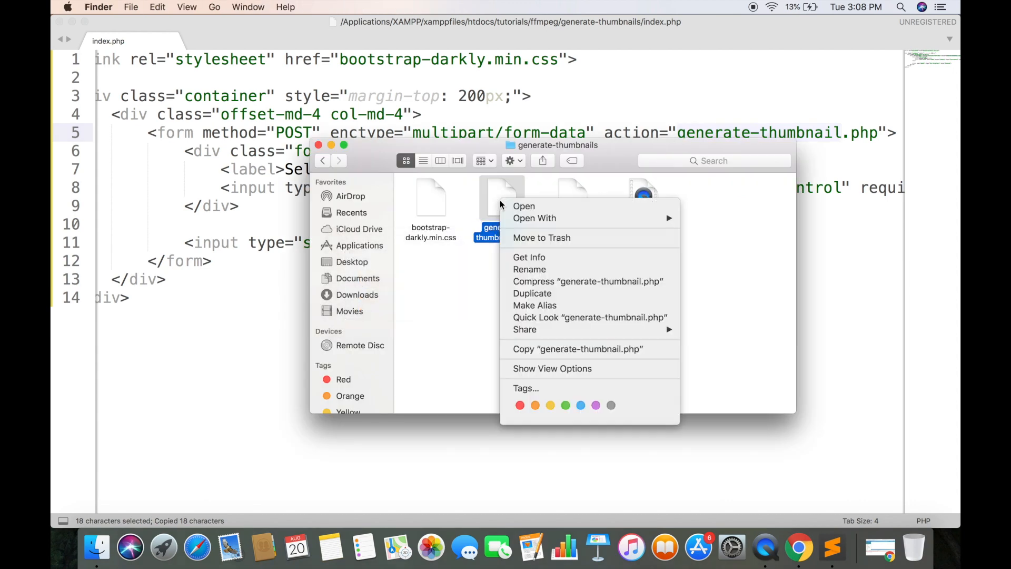
pyautogui.click(523, 206)
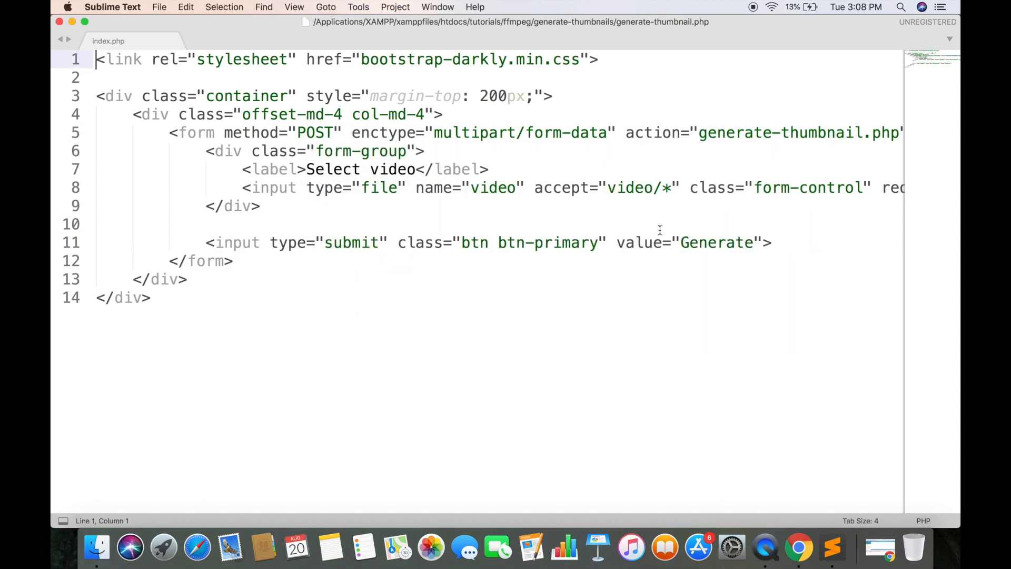
pyautogui.click(236, 41)
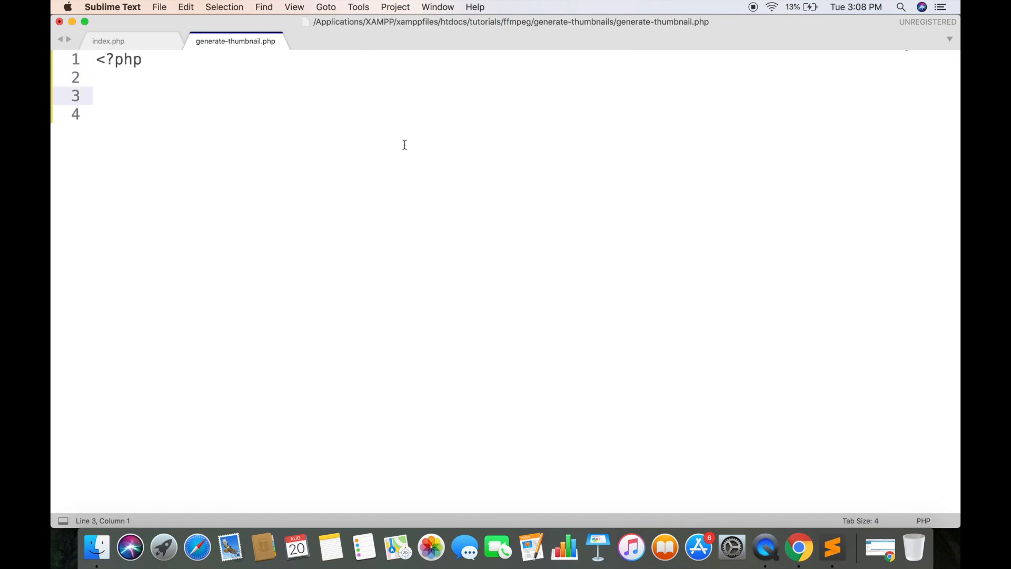
pyautogui.click(109, 41)
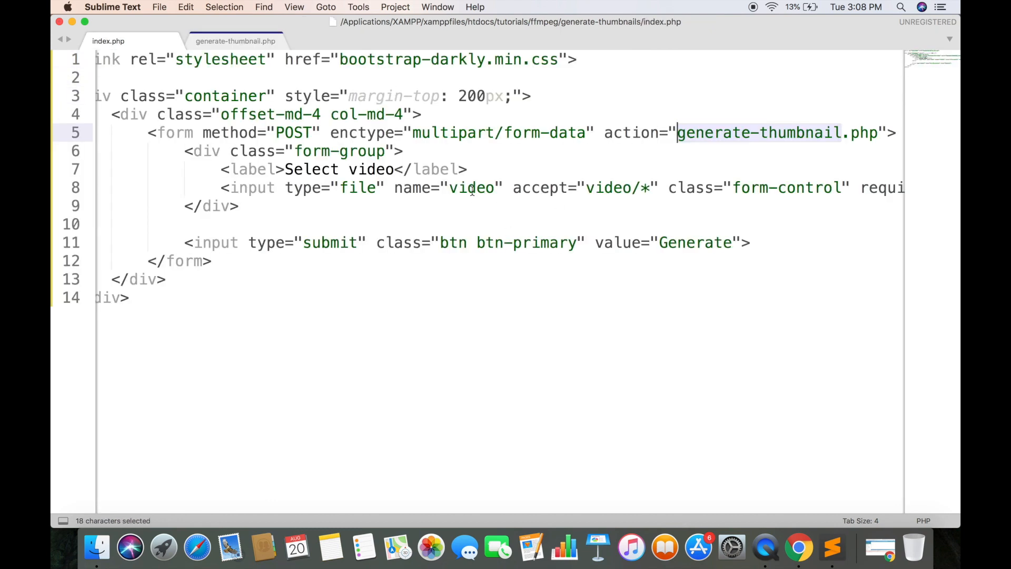
pyautogui.click(235, 41)
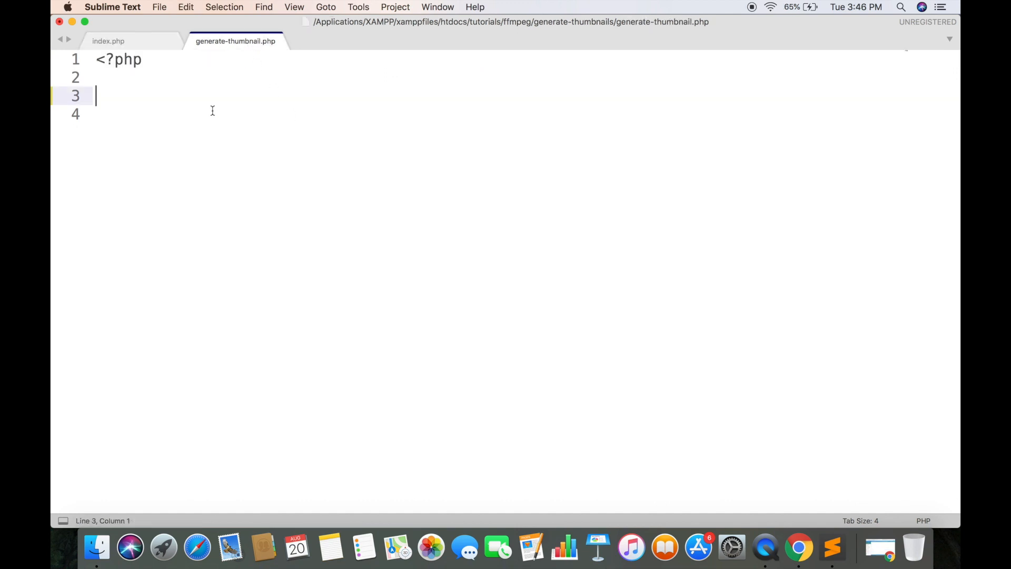
# - Assign $video = $_FILES["video"]["name"]; in generate-thumbnail.php
pyautogui.write('$vid')
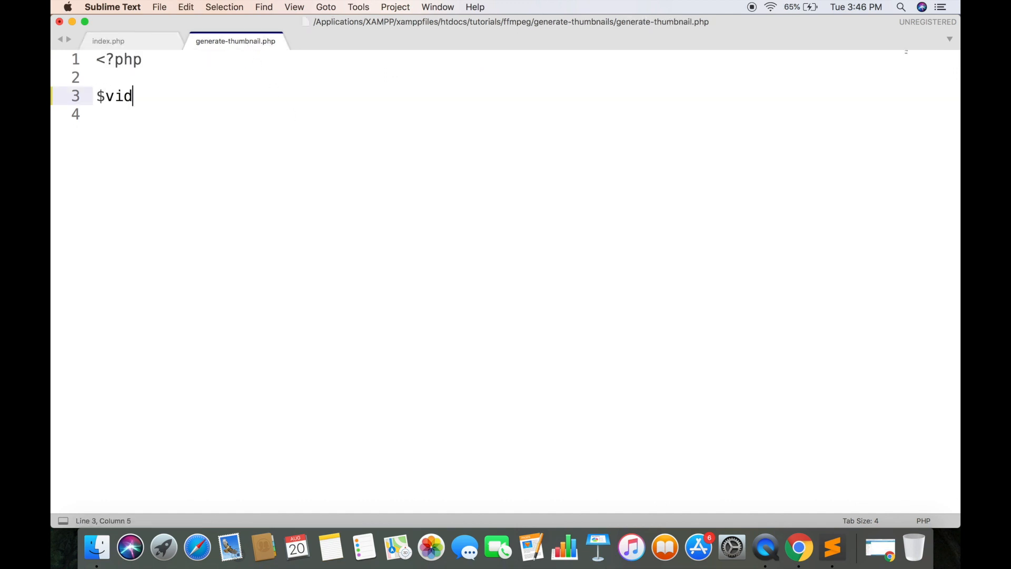
pyautogui.write('eo = $_FILES')
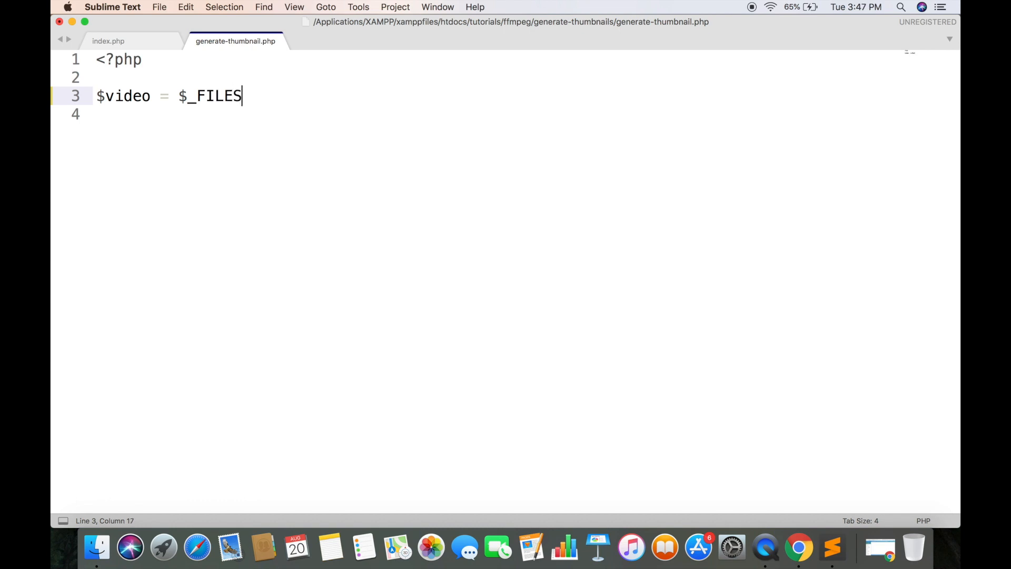
pyautogui.write('["vi"]')
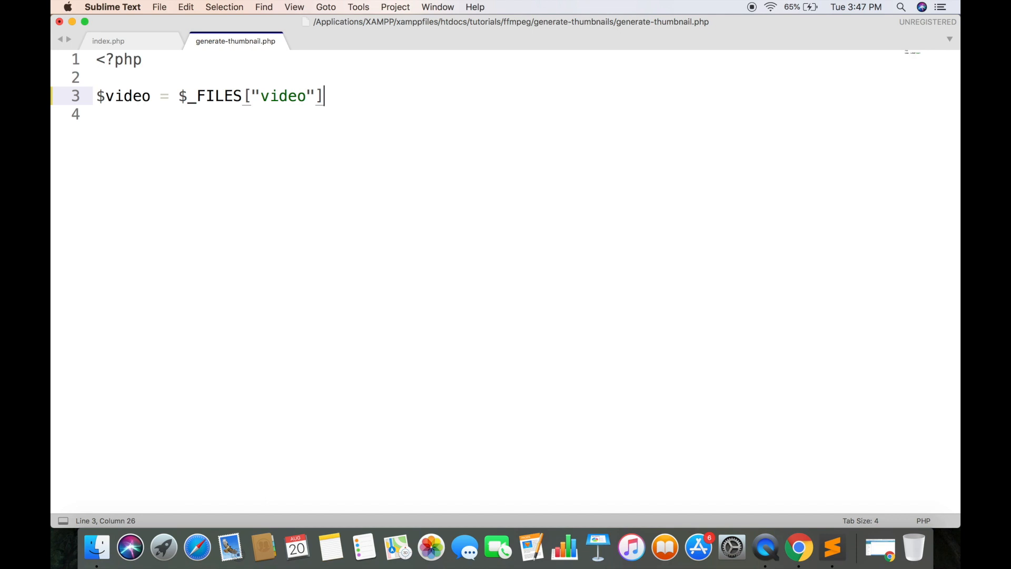
pyautogui.write('["name"];')
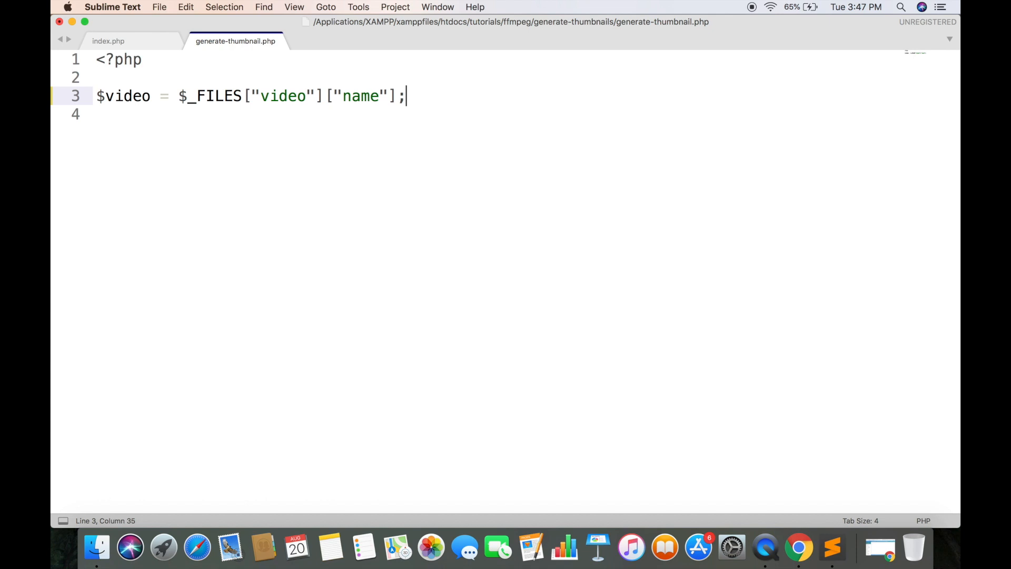
pyautogui.write('$')
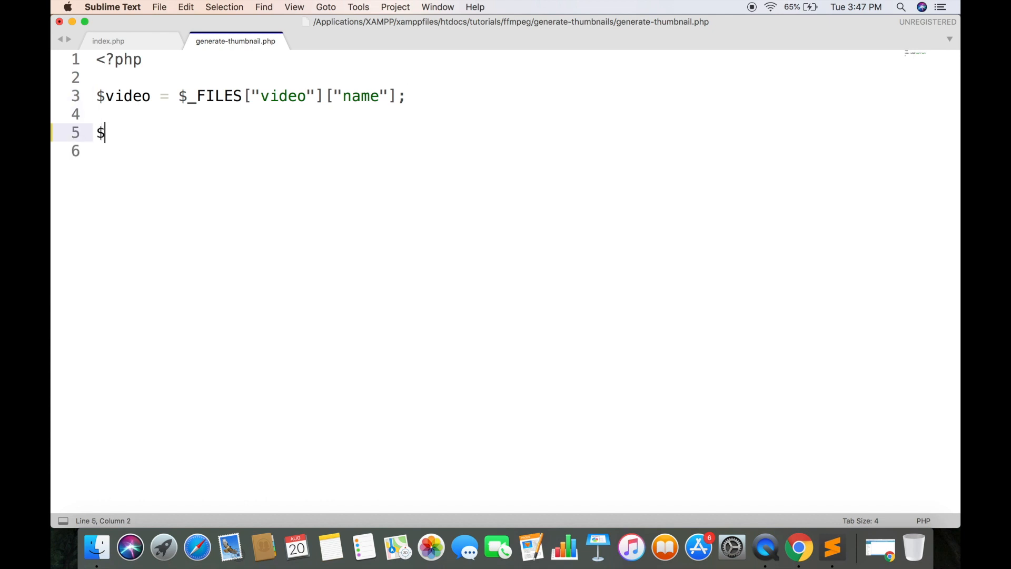
# - Start $command with /usr/local/bin/ffmpeg -i followed by the concatenated $video variable
pyautogui.write('command = "";')
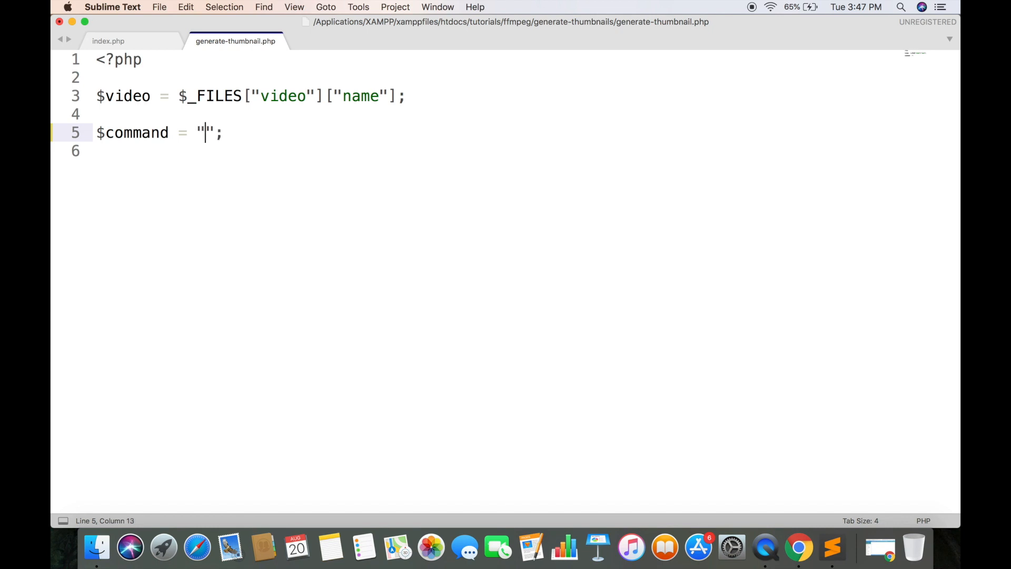
pyautogui.write('/usr/loca')
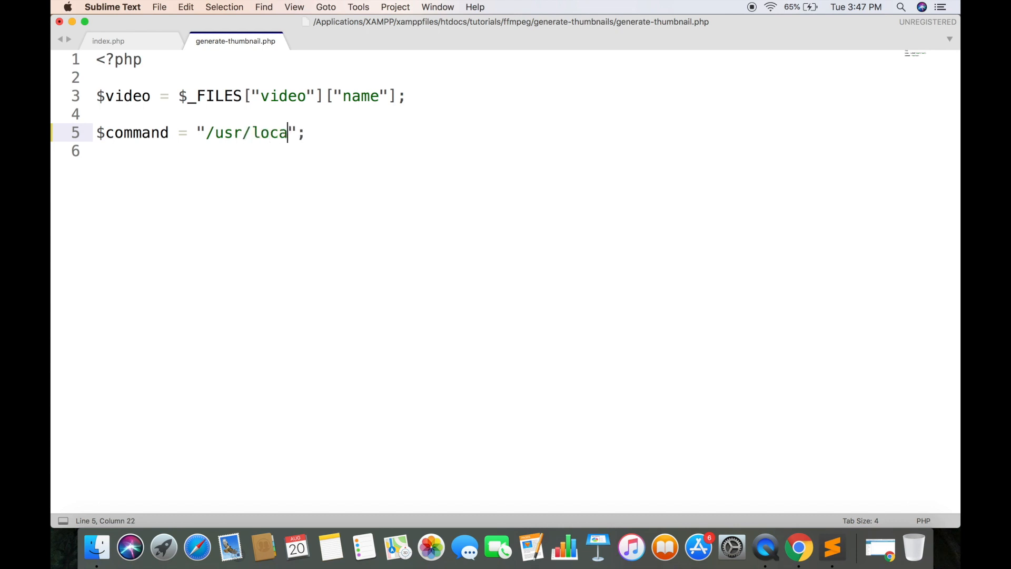
pyautogui.write('l/bin/ffmpe')
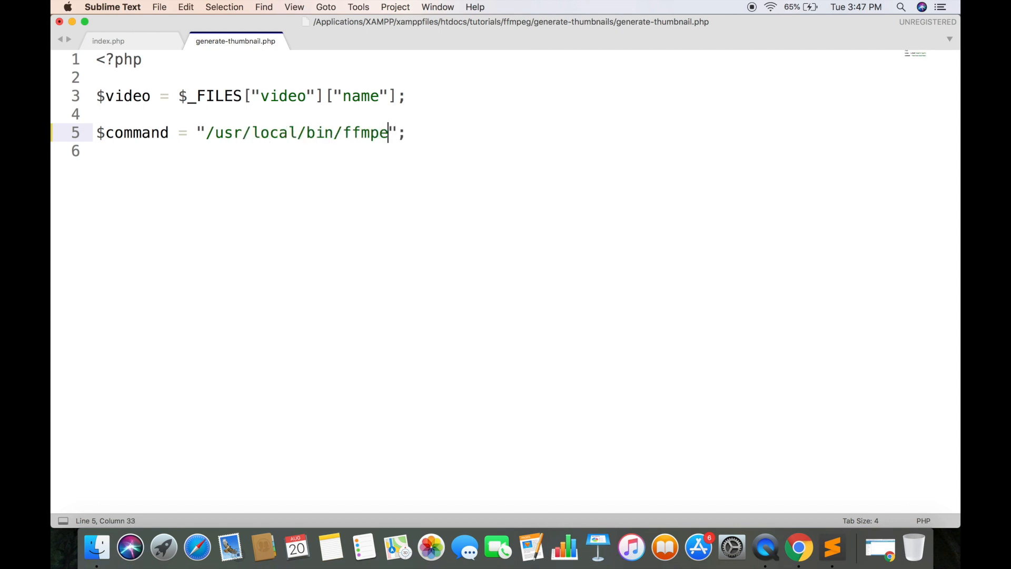
pyautogui.write('g')
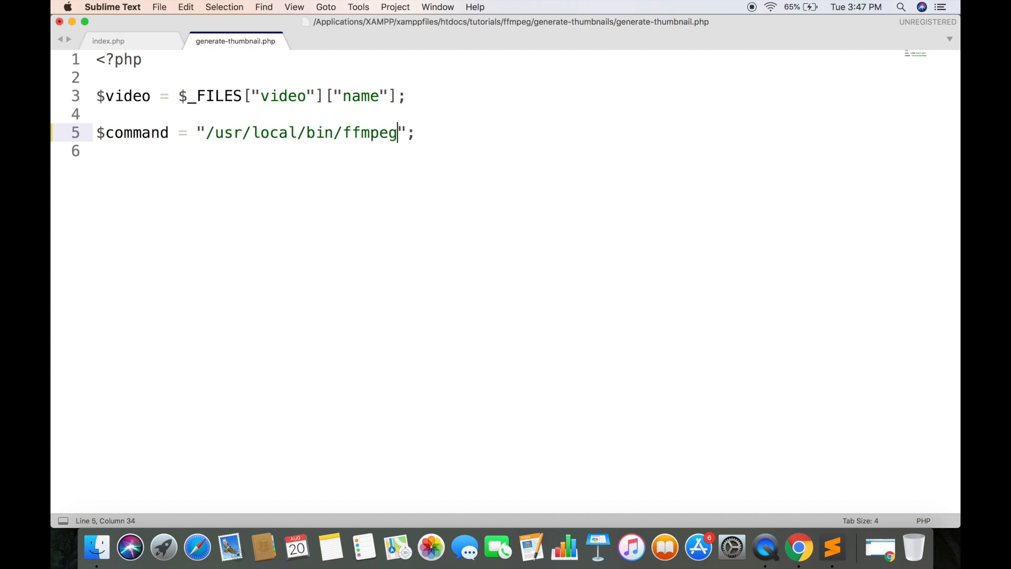
pyautogui.write('-i')
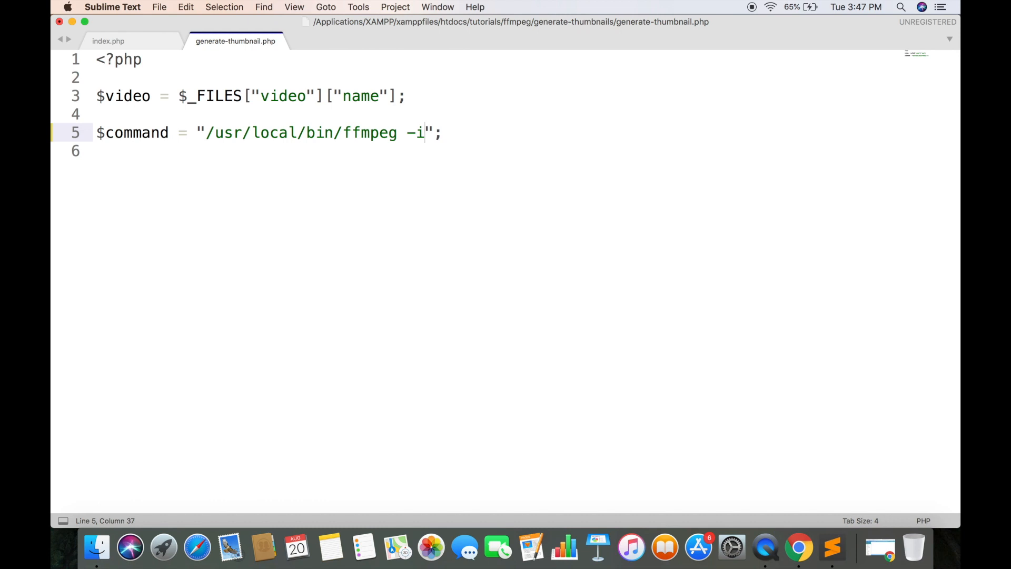
pyautogui.write('" . $vi')
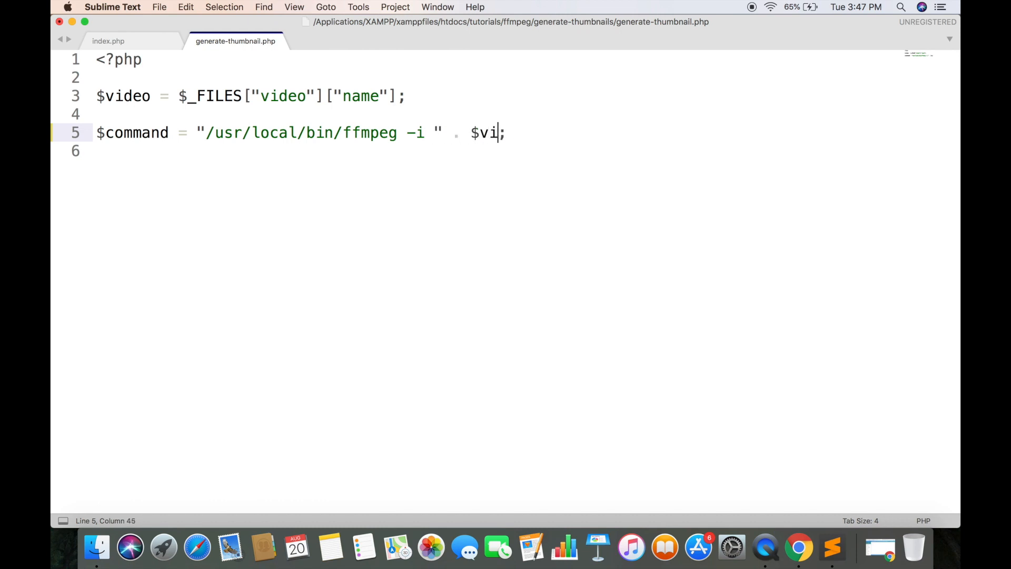
pyautogui.write('deo . ""')
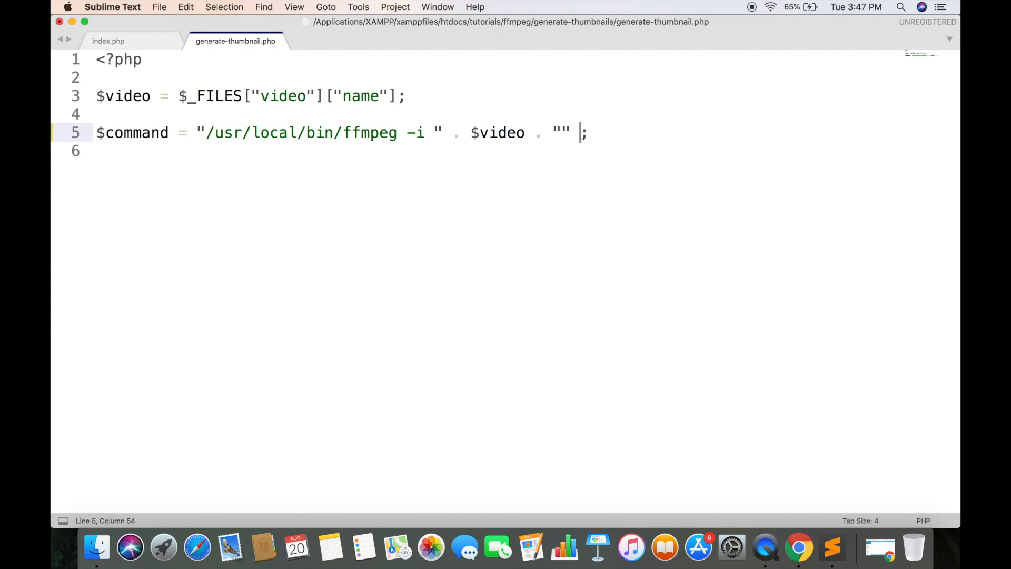
pyautogui.press('backspace')
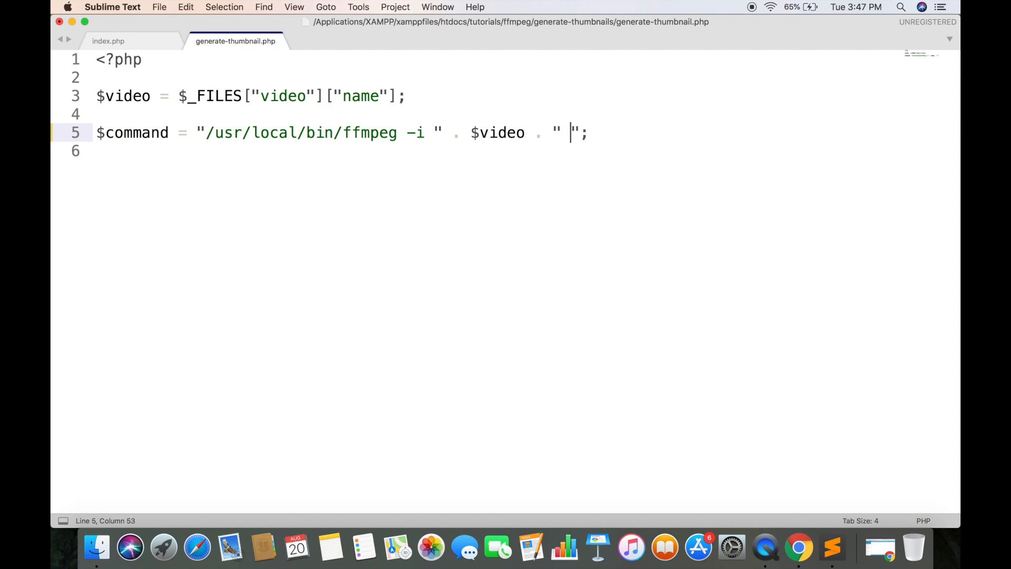
# - Finish the command with -vf fps=1/60 writing frames to output-%03d.png
pyautogui.write('-vf')
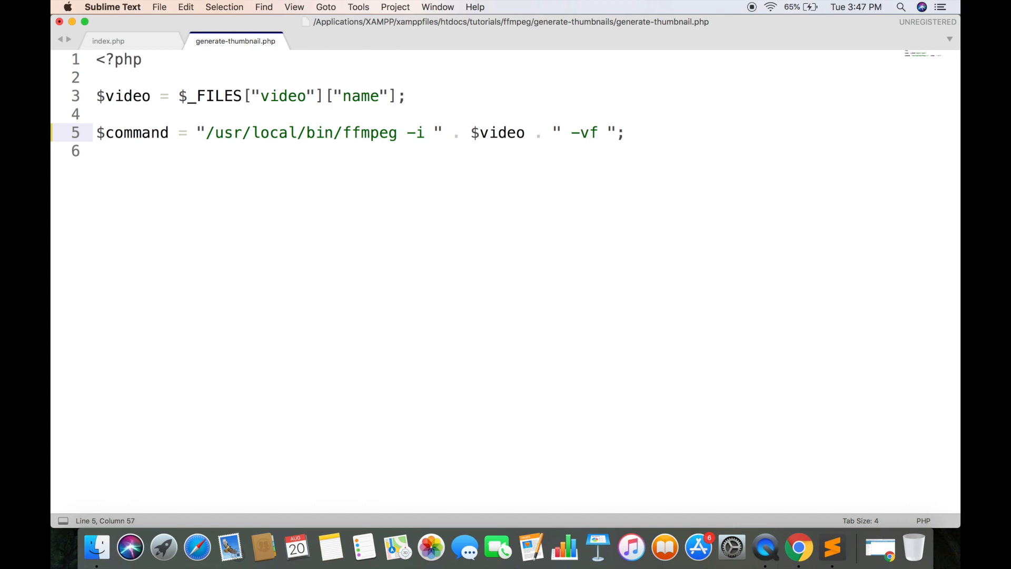
pyautogui.write('fps')
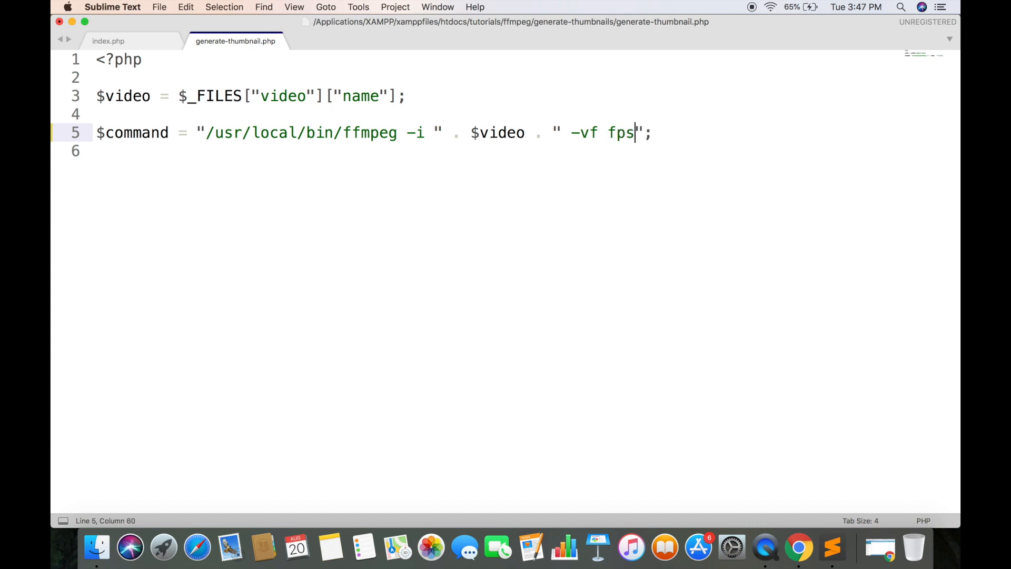
pyautogui.write('=1/60')
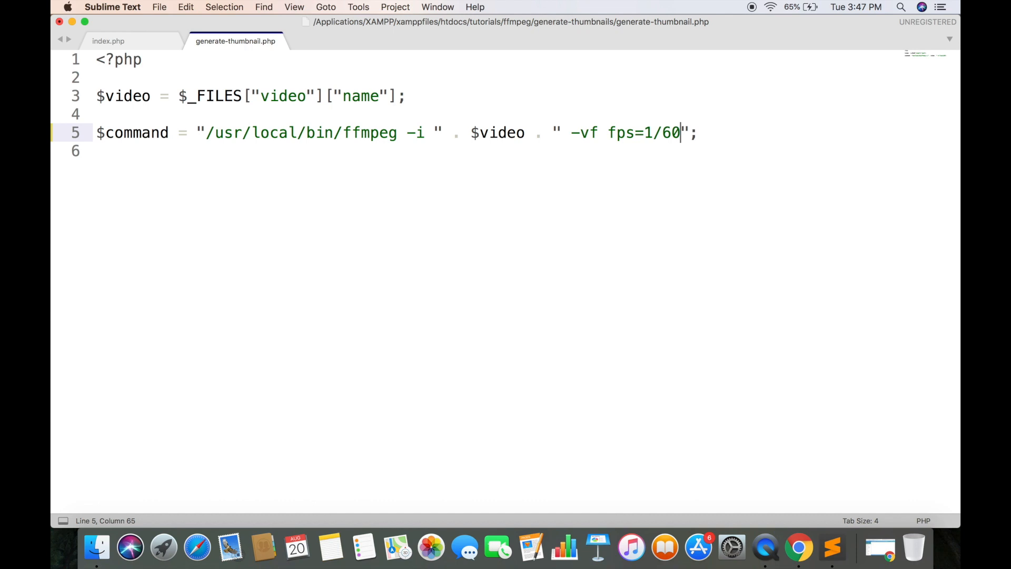
pyautogui.write('output')
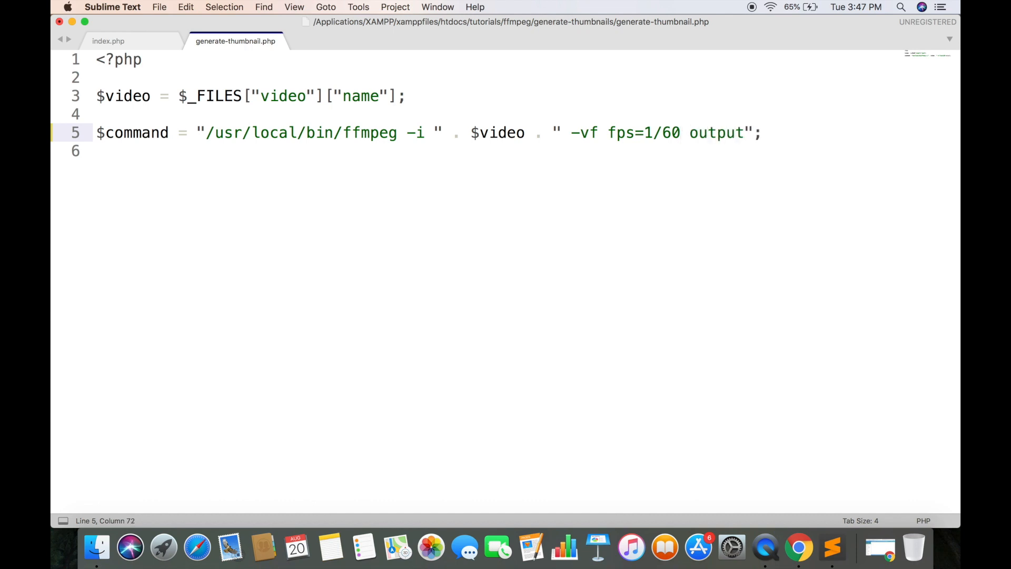
pyautogui.write('.png')
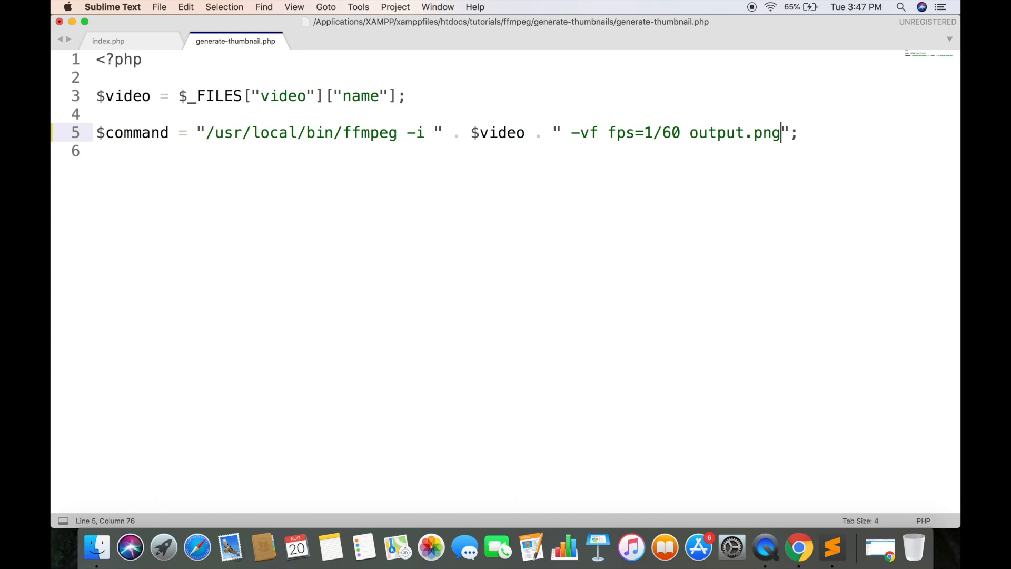
pyautogui.write('-')
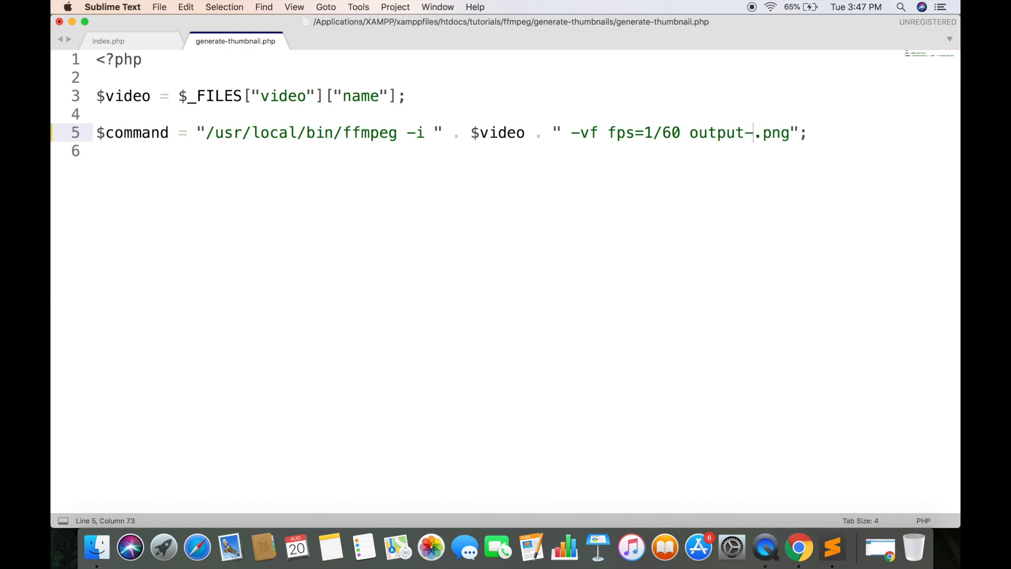
pyautogui.write('003')
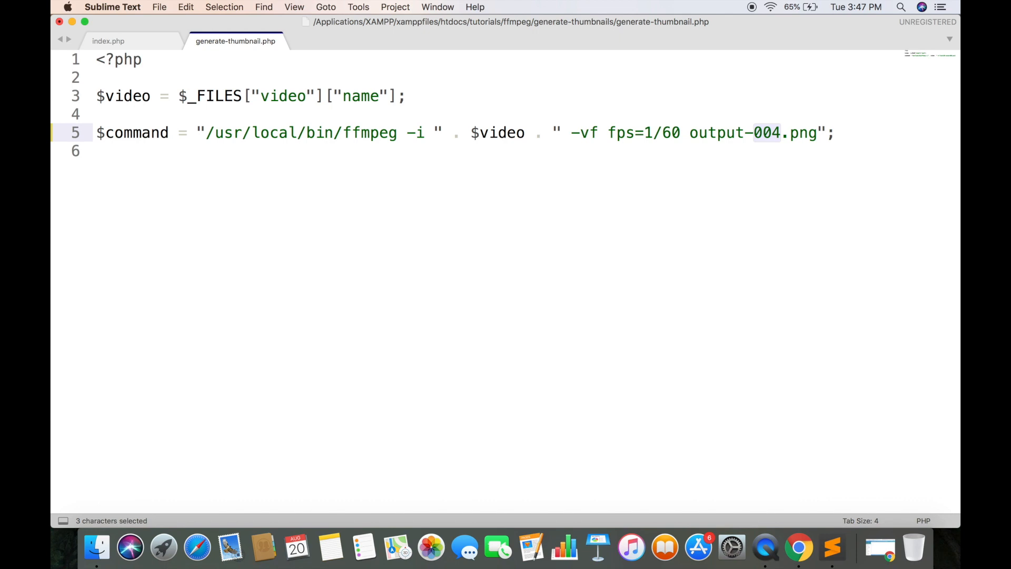
pyautogui.write('%d')
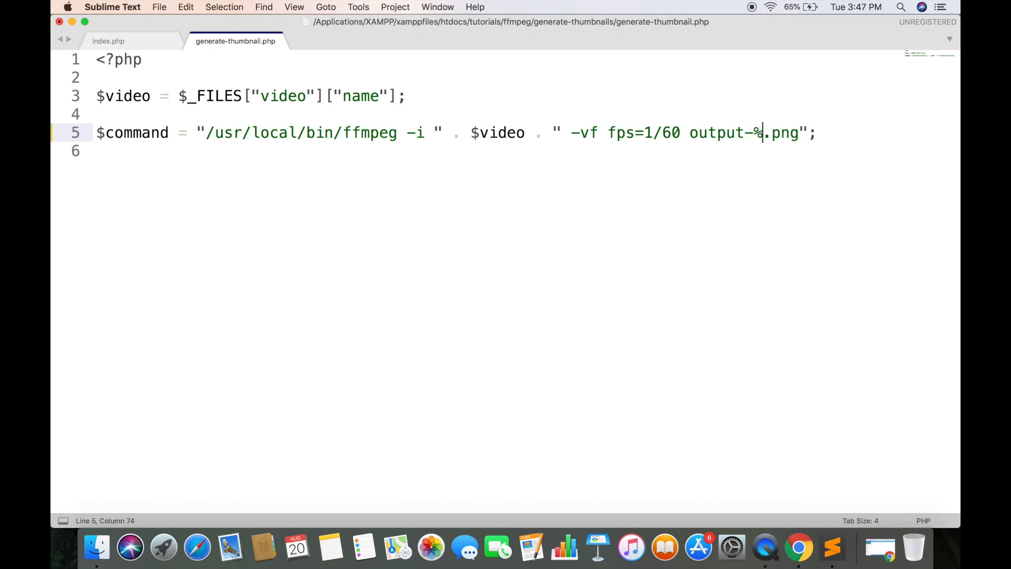
pyautogui.write('03d')
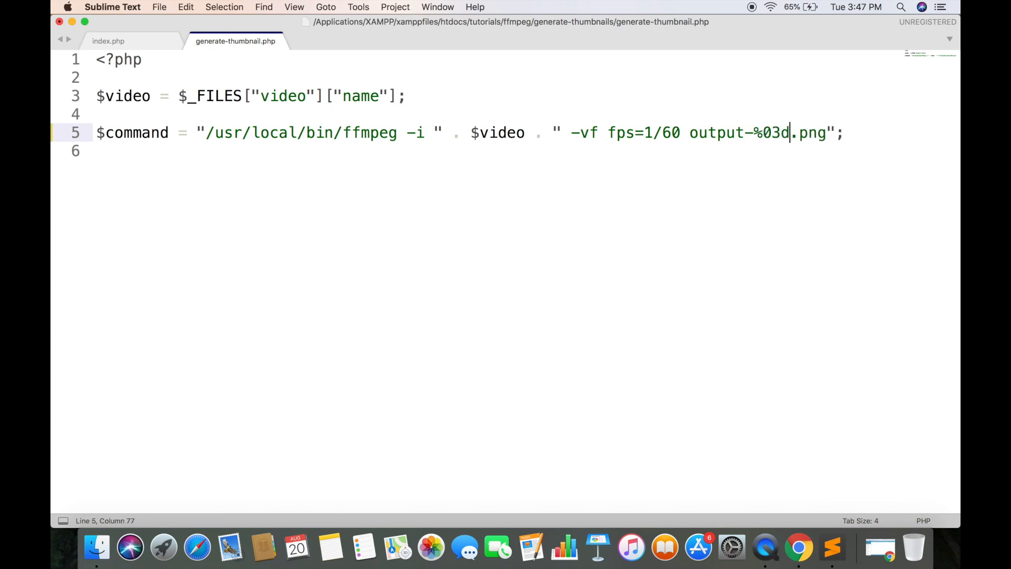
pyautogui.write('.')
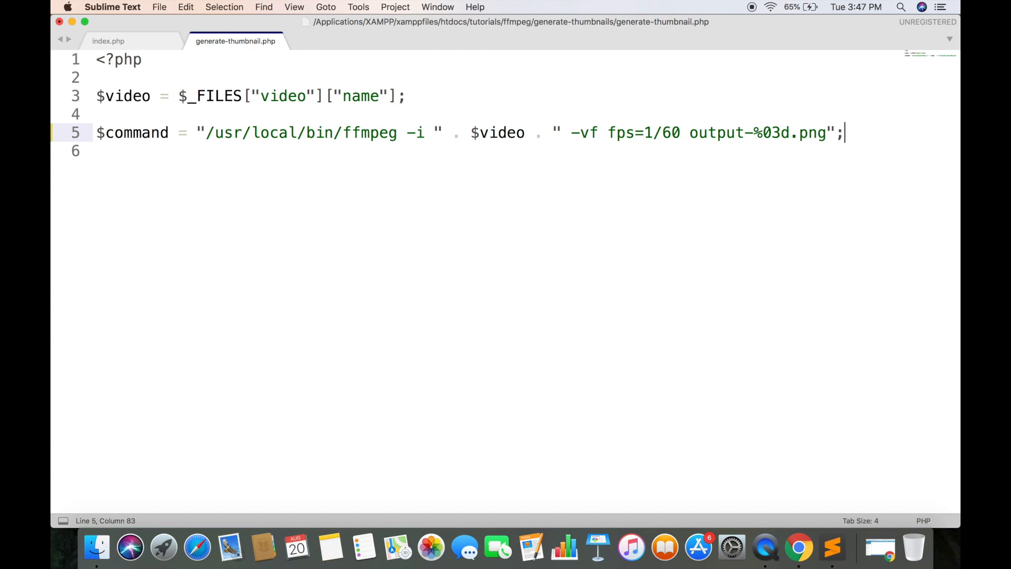
pyautogui.press('Return')
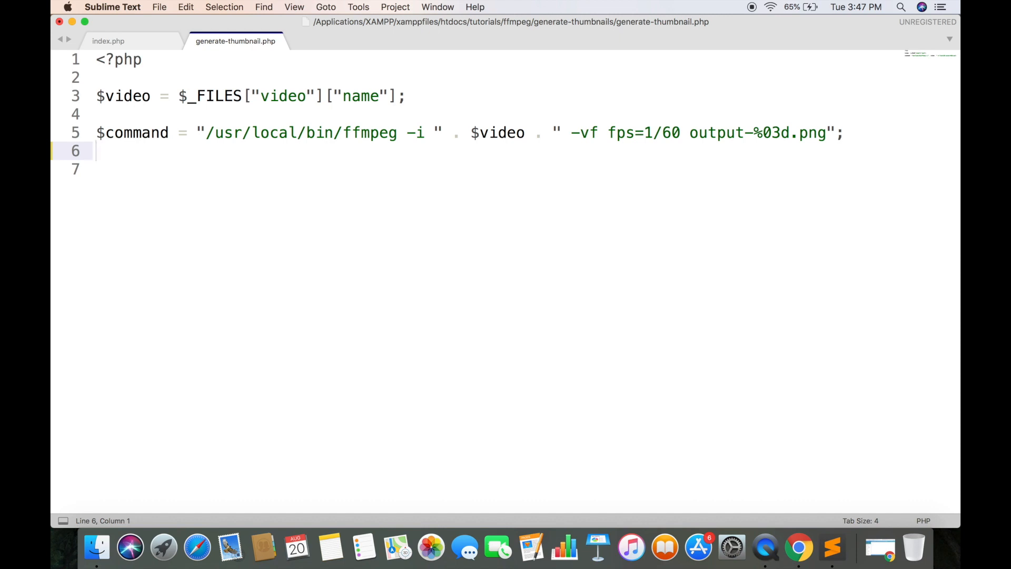
# - Add system($command); and echo "Thumbnail has been generated" to the script
pyautogui.write('system($co')
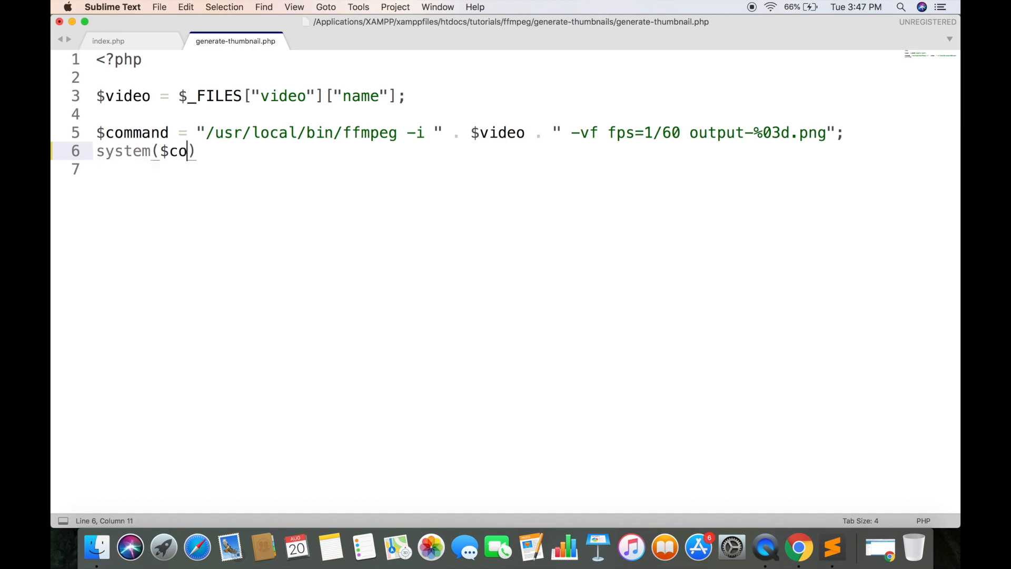
pyautogui.write('mmand);')
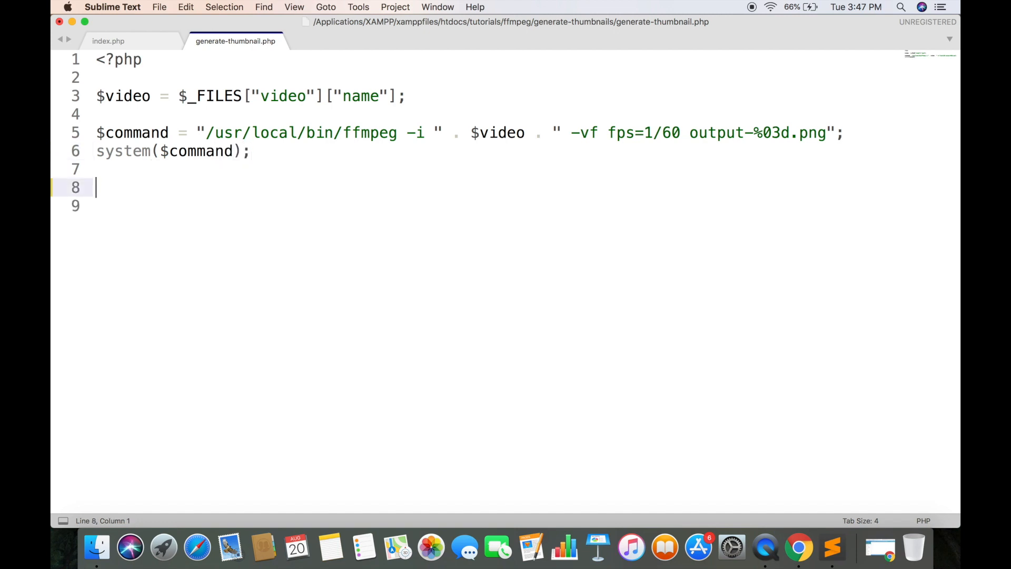
pyautogui.write('echo "Th')
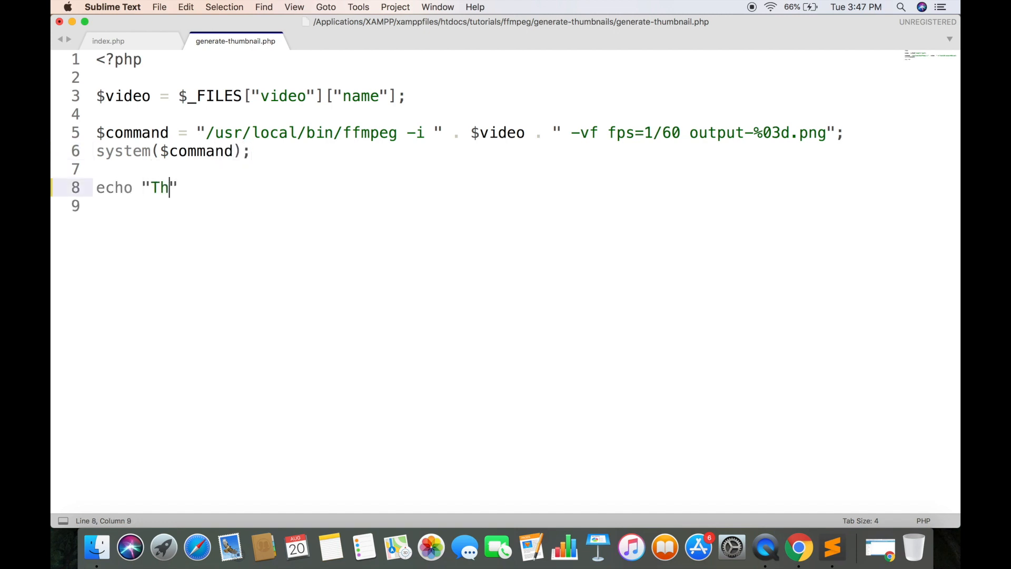
pyautogui.write('umbnail a')
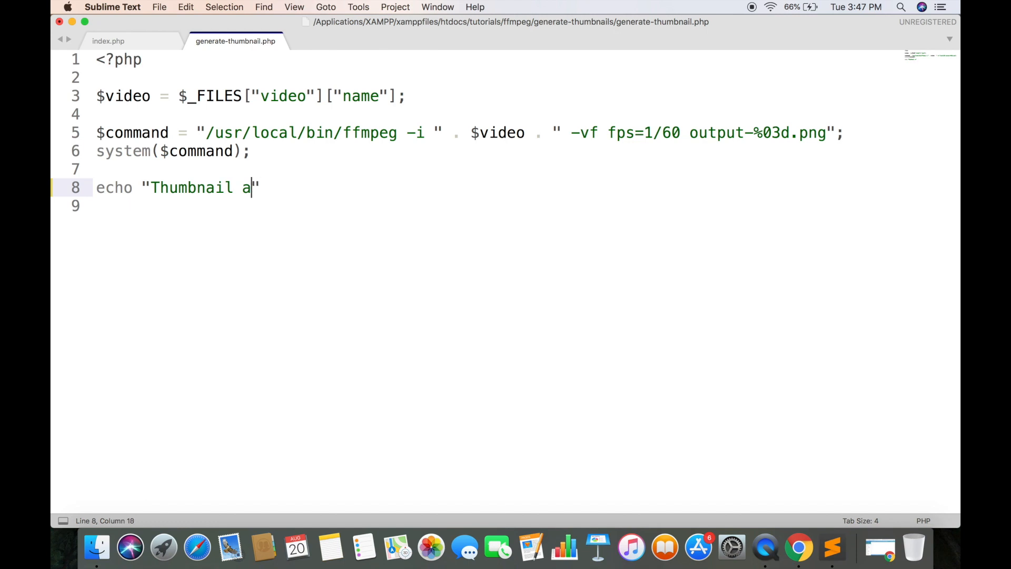
pyautogui.write('has been gene')
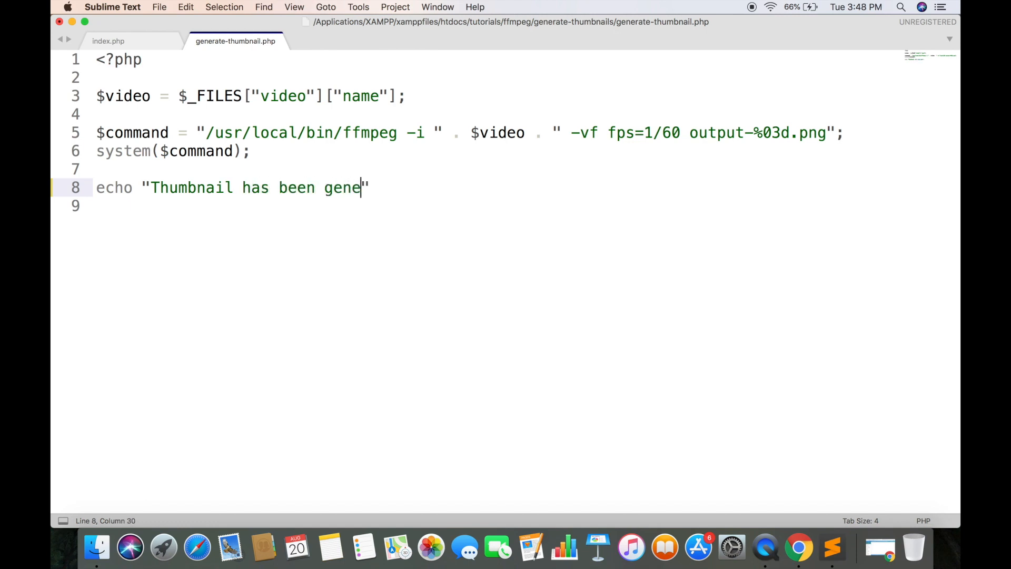
pyautogui.write('rated')
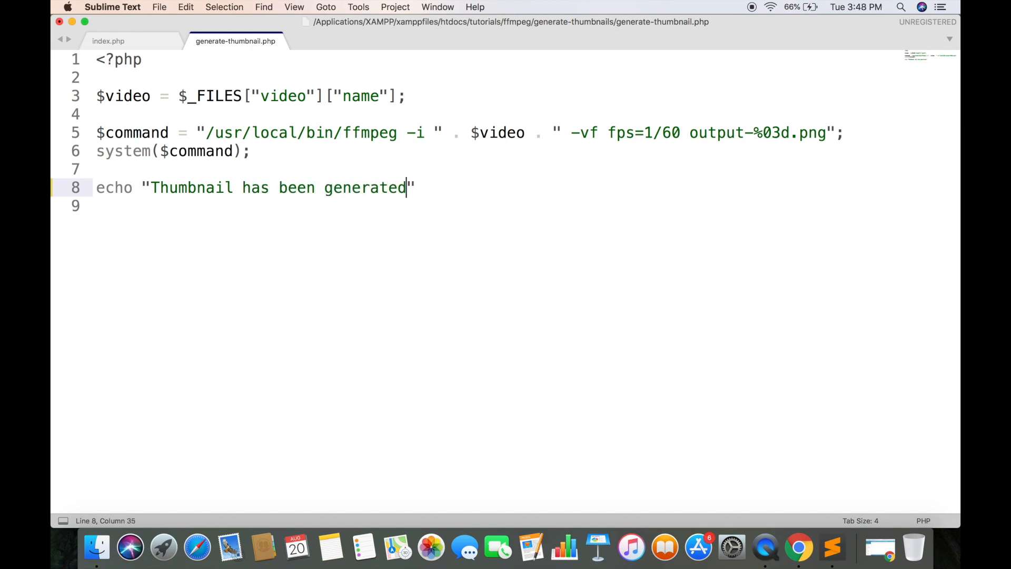
pyautogui.click(799, 548)
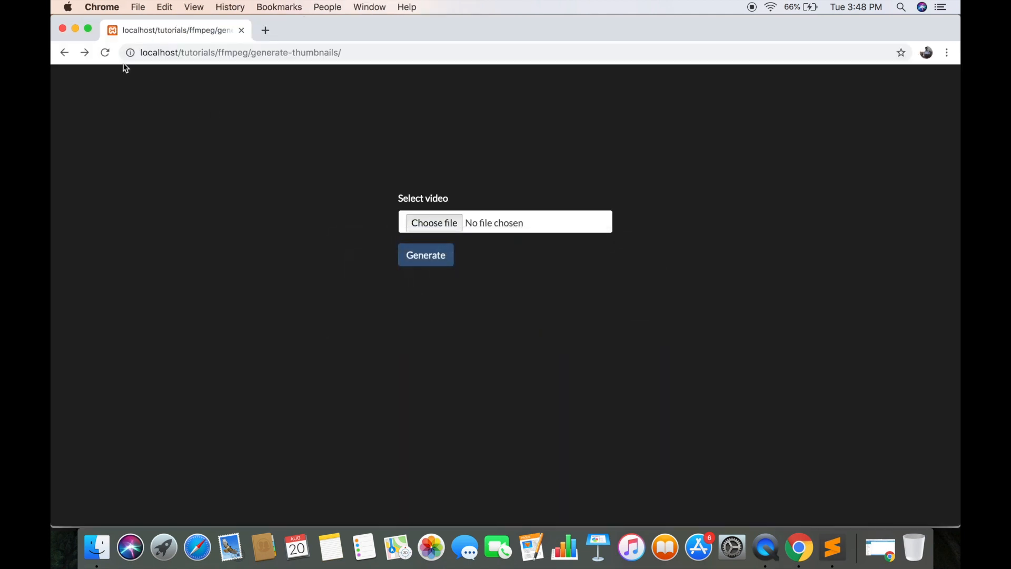
pyautogui.moveTo(389, 222)
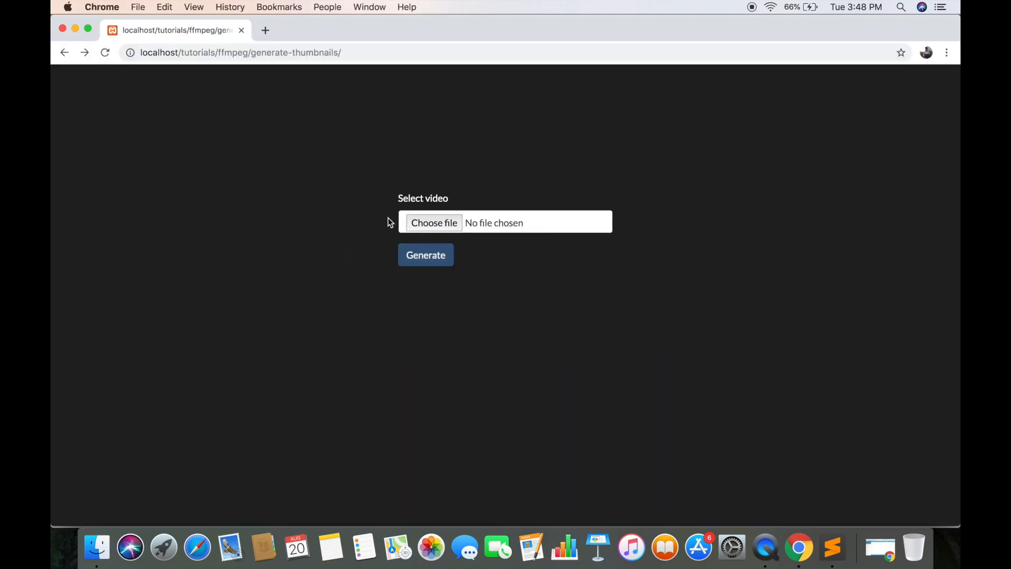
# - Upload video.mp4 through the form and reach the "Thumbnail has been generated" page
pyautogui.click(433, 222)
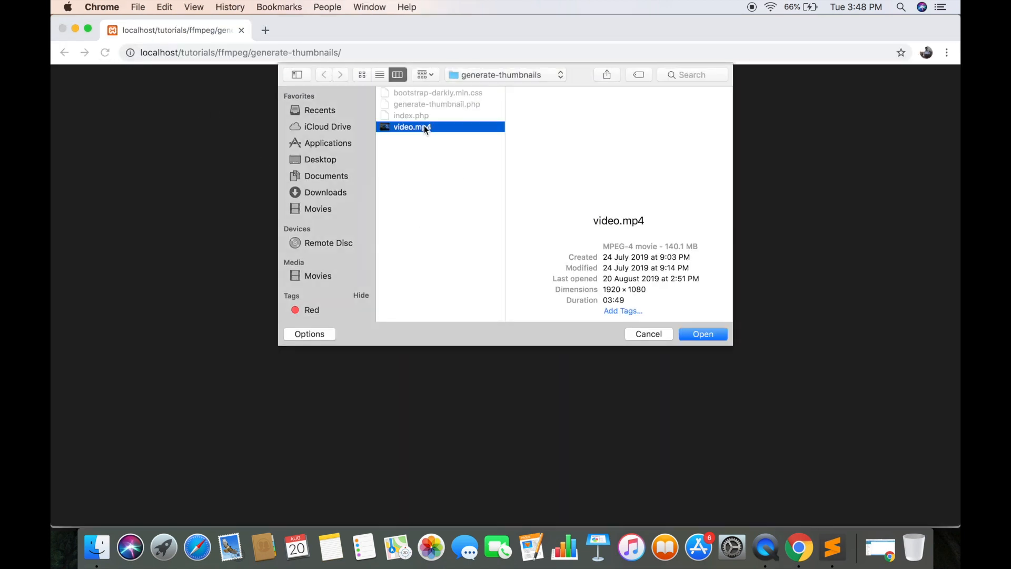
pyautogui.click(703, 334)
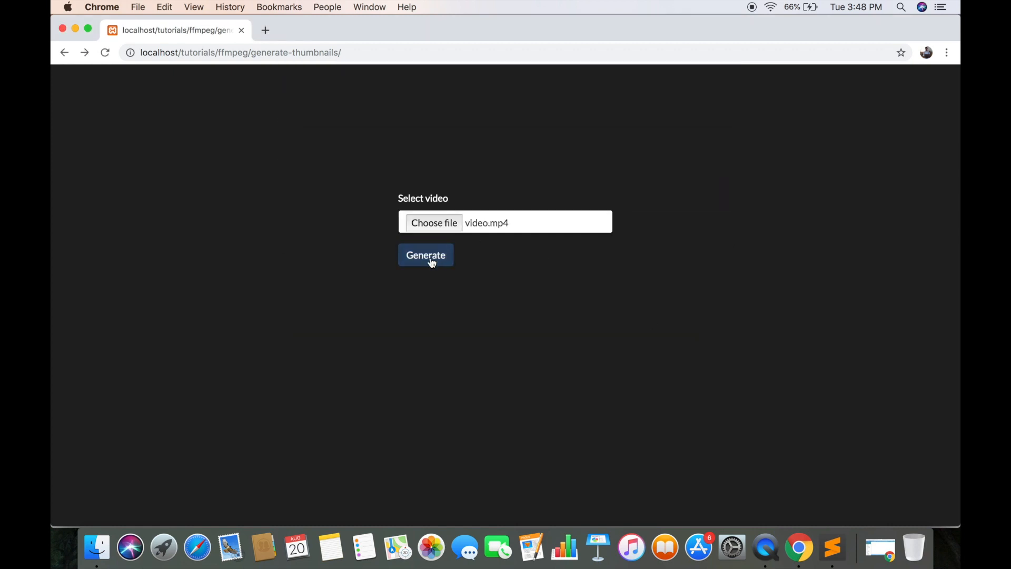
pyautogui.click(426, 255)
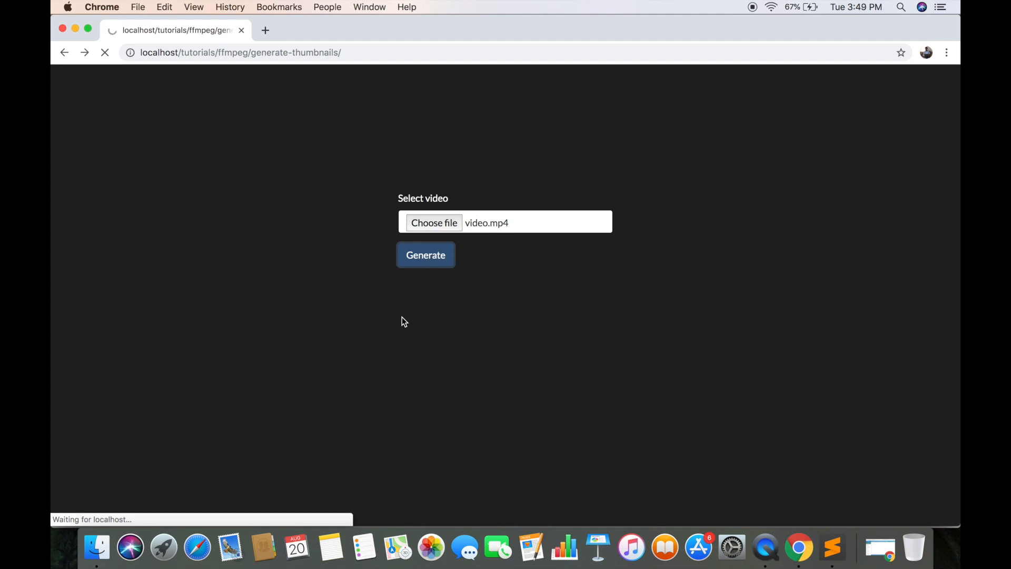
pyautogui.click(425, 255)
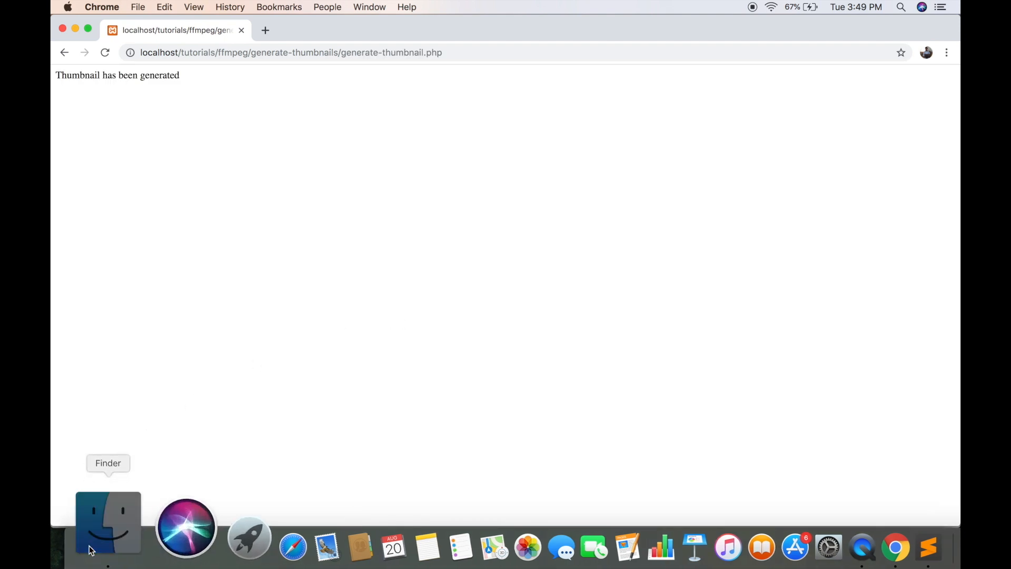
# - Check the folder's new output-001 to output-004 PNGs and launch video.mp4
pyautogui.click(107, 522)
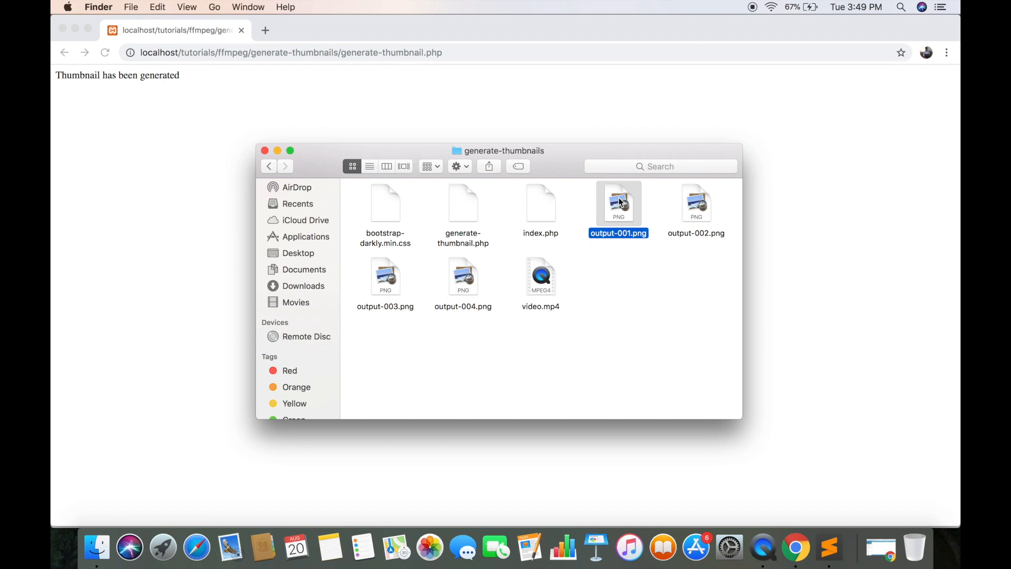
pyautogui.doubleClick(618, 204)
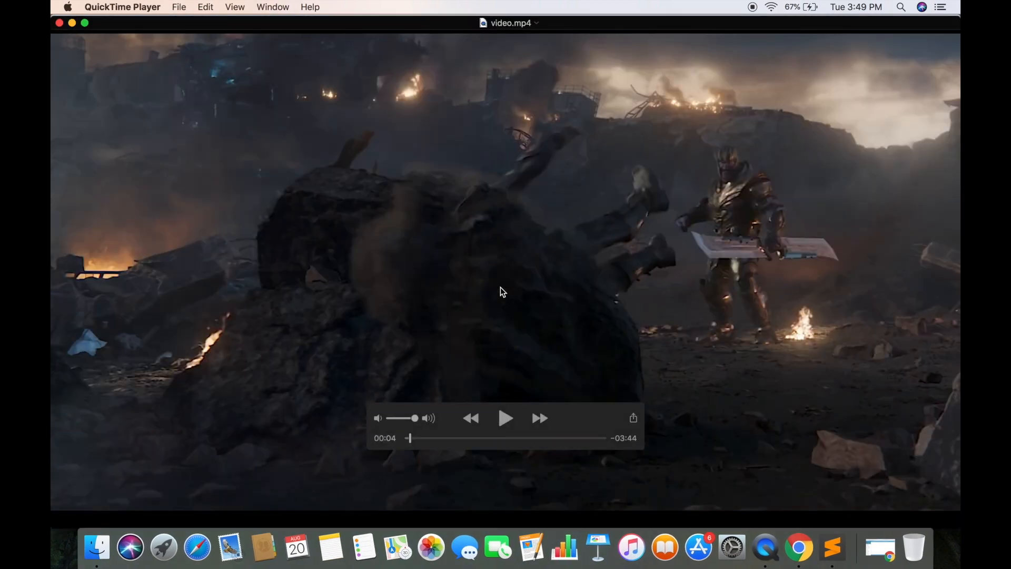
# - Jump video.mp4 ahead to about the 32-second mark
pyautogui.click(435, 438)
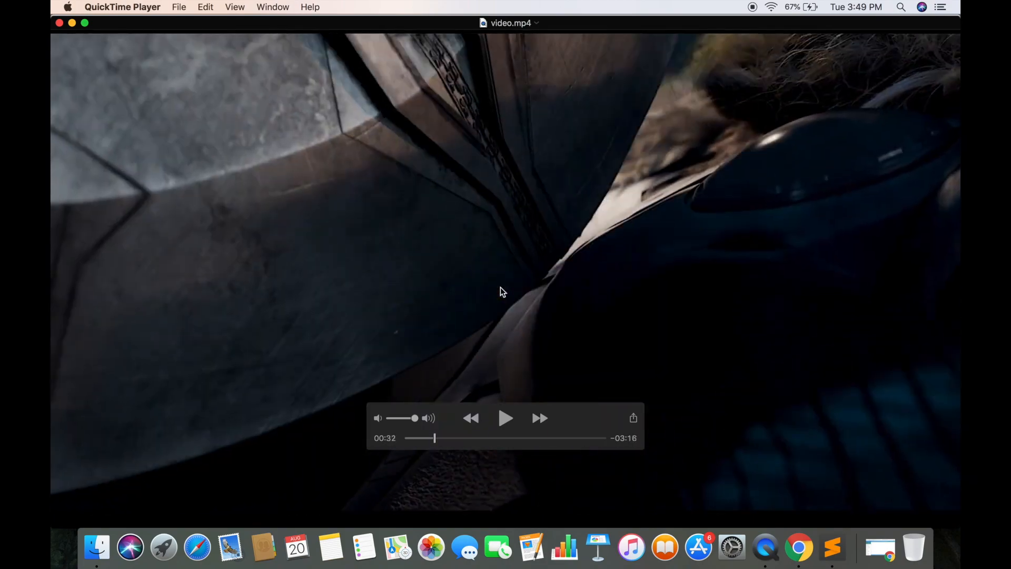